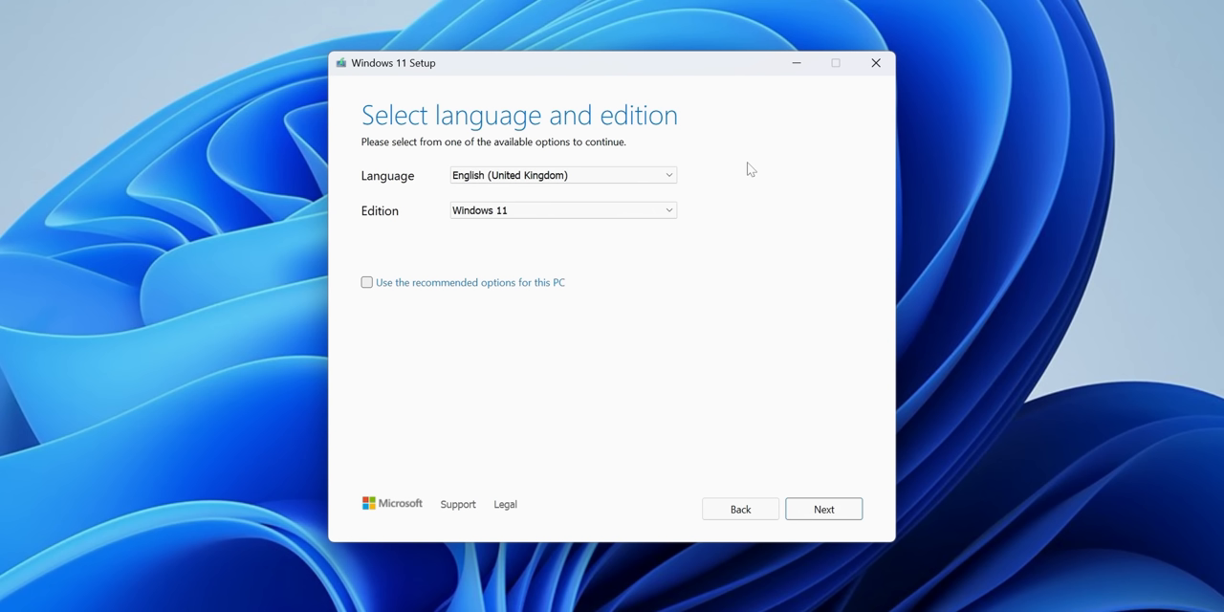
Step: Keep English (United Kingdom) and Windows 11, continuing to the media type choice with USB flash drive
{"action": "left_click", "coordinate": [563, 210]}
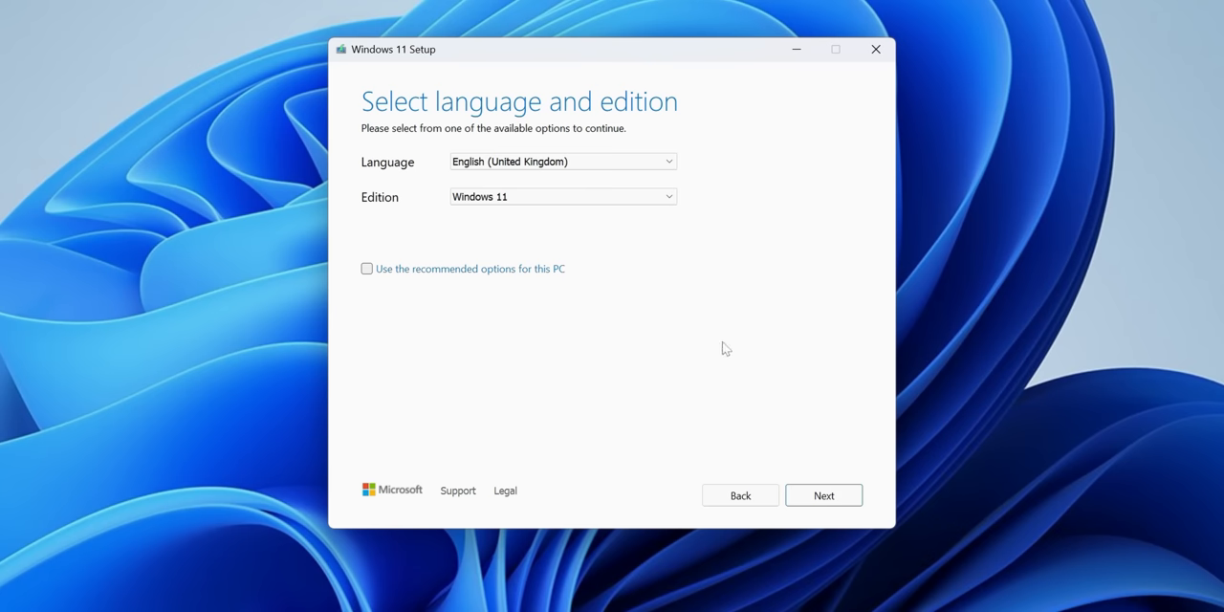
{"action": "left_click", "coordinate": [822, 494]}
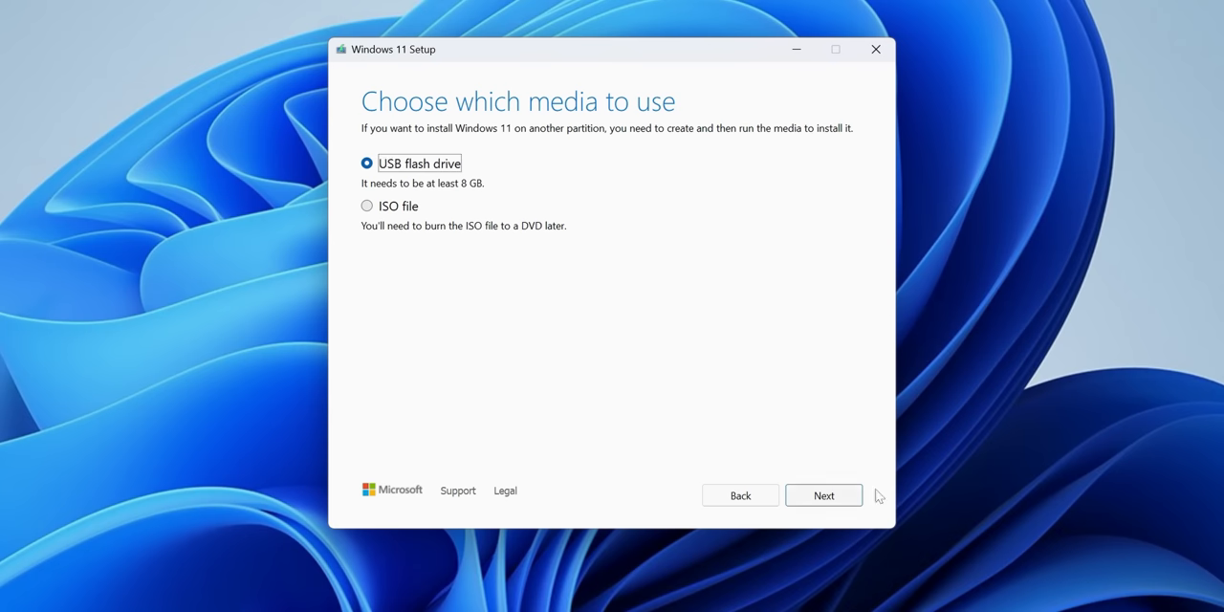
Step: Choose the USB flash drive from the refreshed list and start creating the Windows 11 media
{"action": "left_click", "coordinate": [822, 495]}
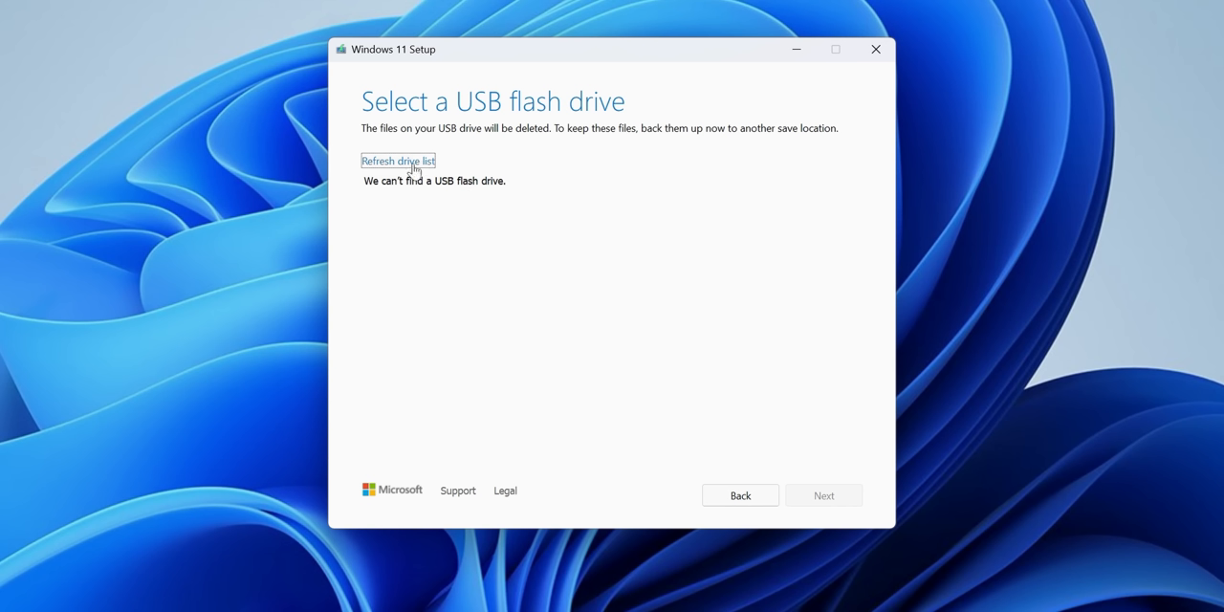
{"action": "double_click", "coordinate": [432, 180]}
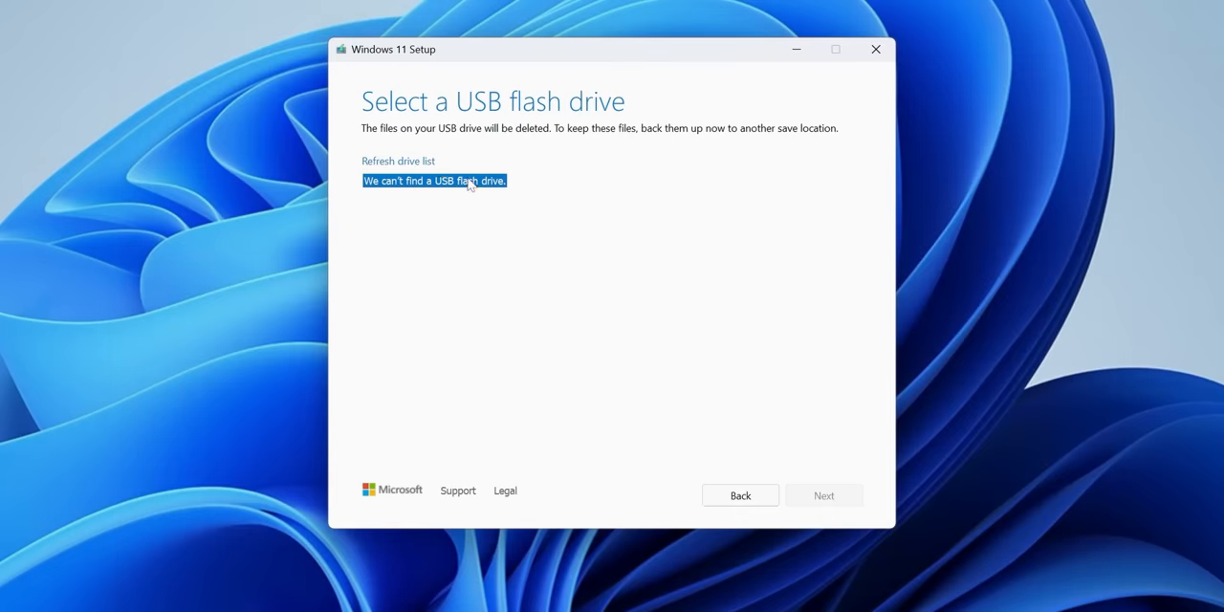
{"action": "left_click", "coordinate": [823, 493]}
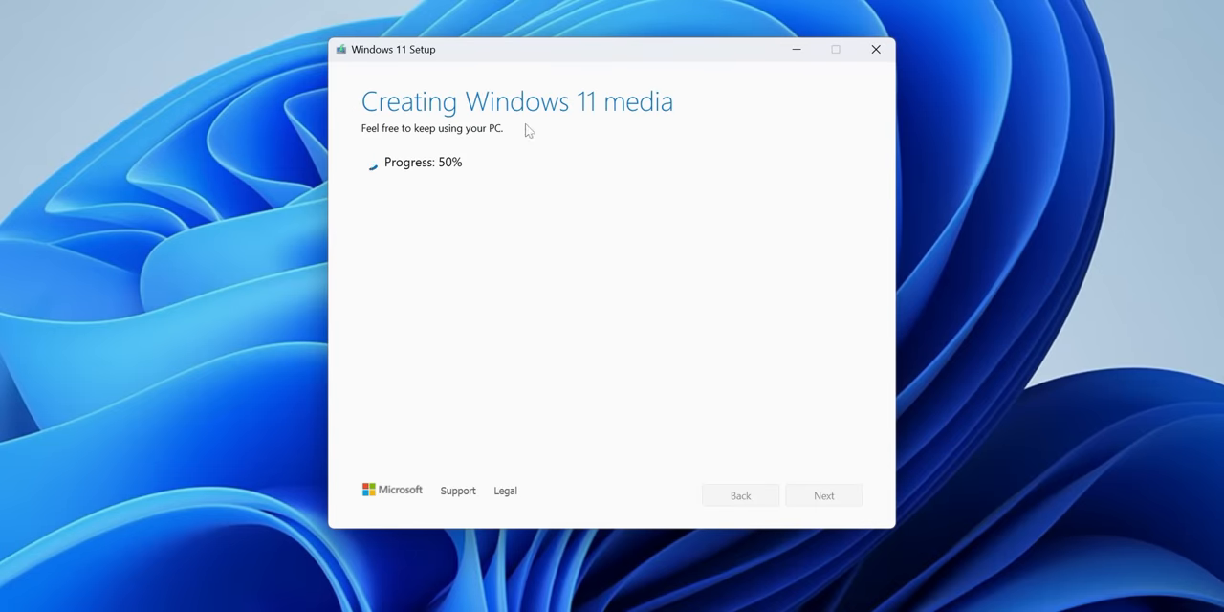
{"action": "mouse_move", "coordinate": [602, 178]}
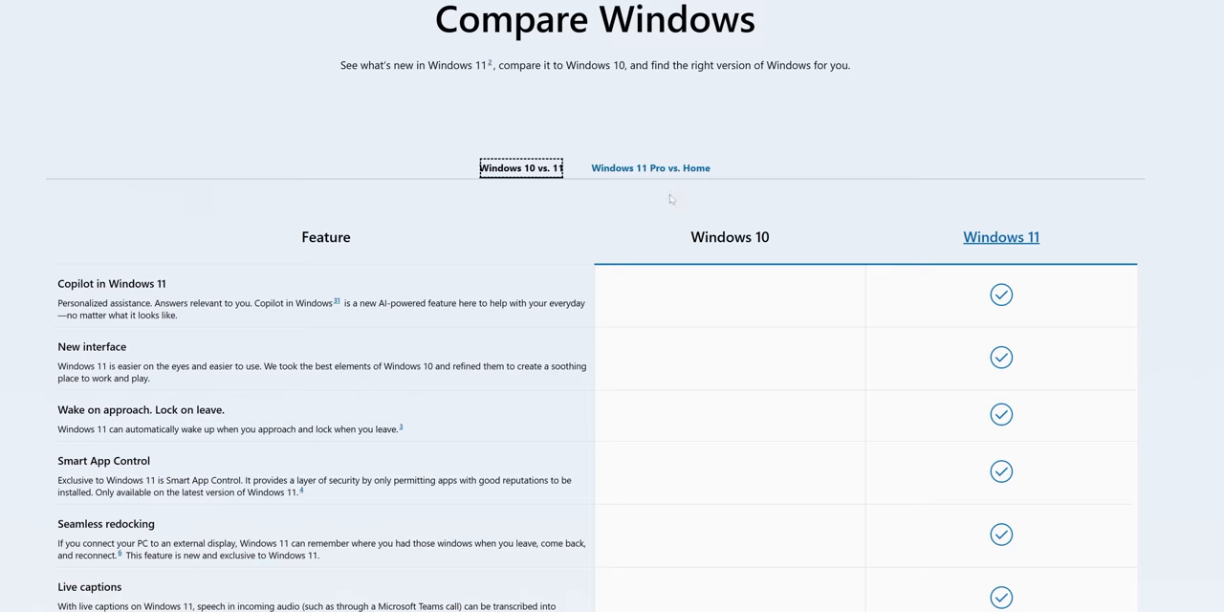
{"action": "left_click", "coordinate": [650, 169]}
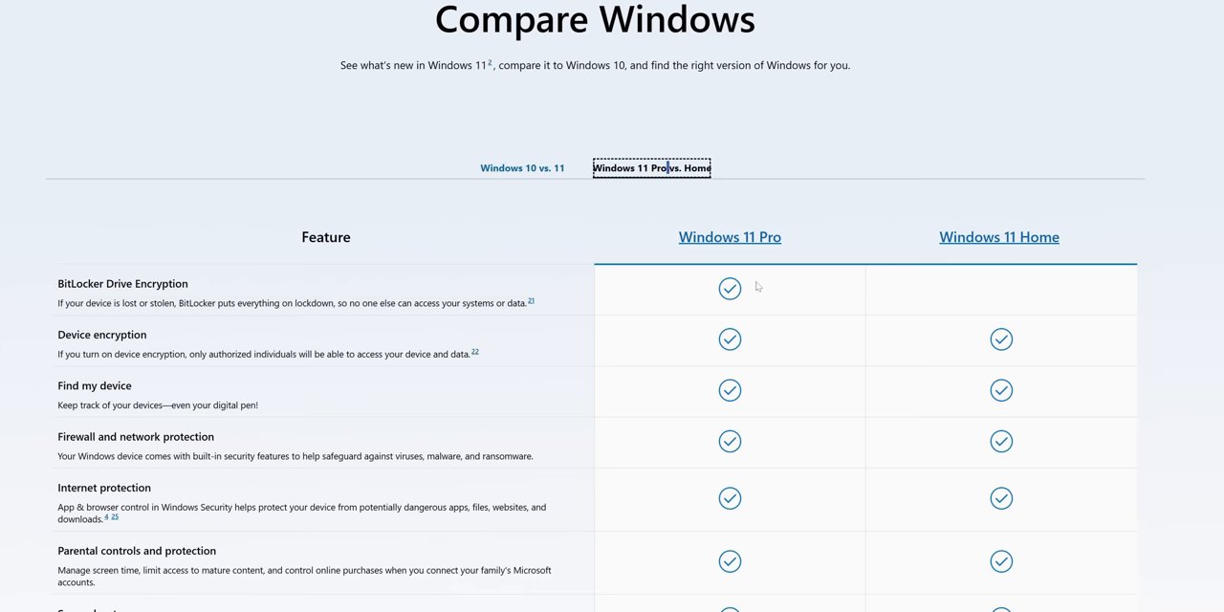
{"action": "scroll", "scroll_direction": "down", "scroll_amount": 3}
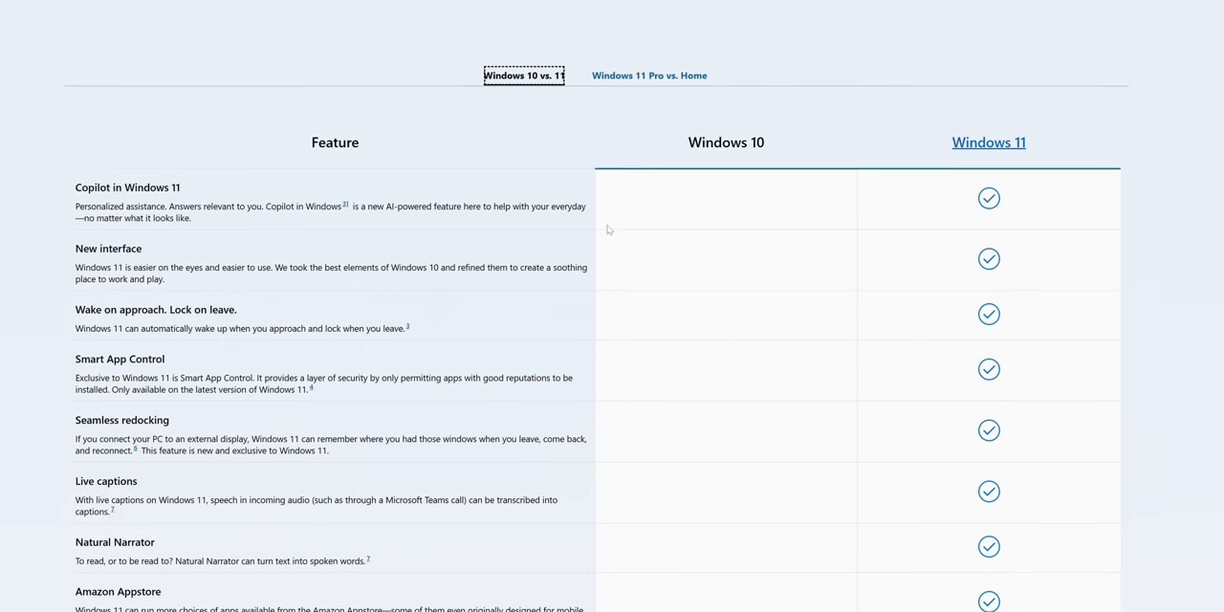
Step: Scroll through the Windows 10 versus Windows 11 feature comparison table
{"action": "scroll", "scroll_direction": "down", "scroll_amount": 3}
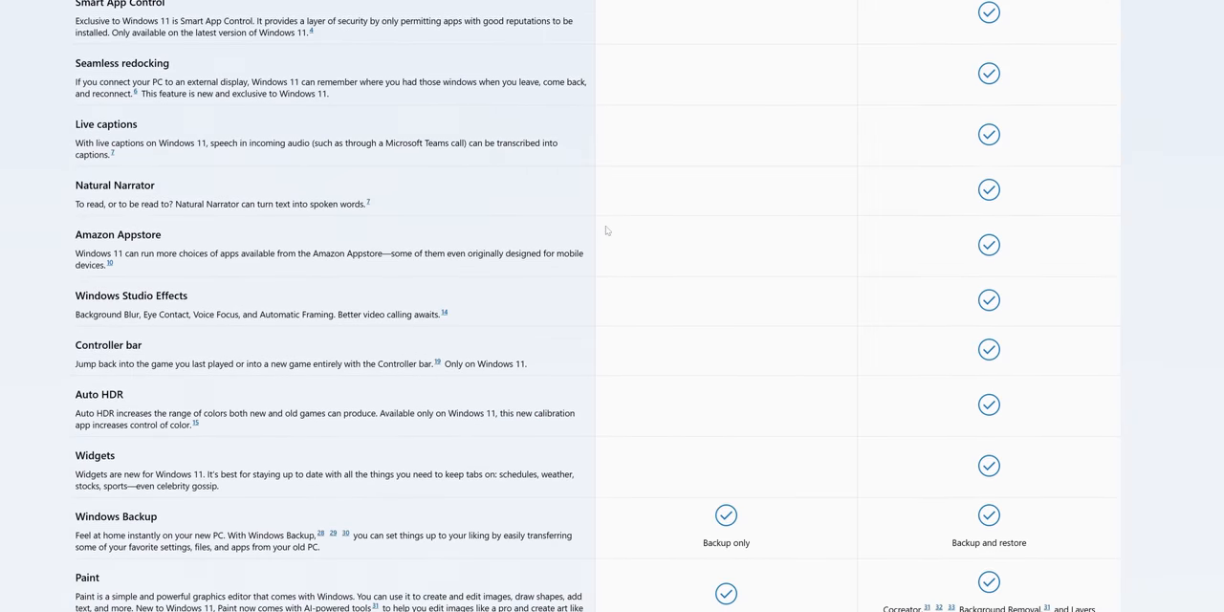
{"action": "scroll", "scroll_direction": "down", "scroll_amount": 3}
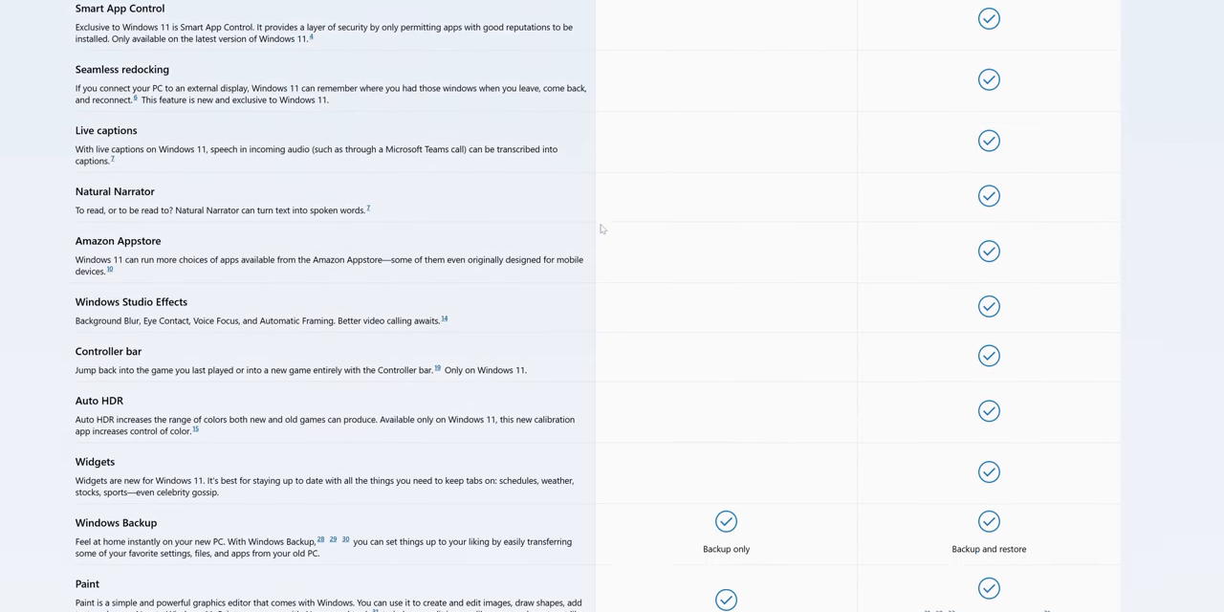
{"action": "scroll", "scroll_direction": "up", "scroll_amount": 3}
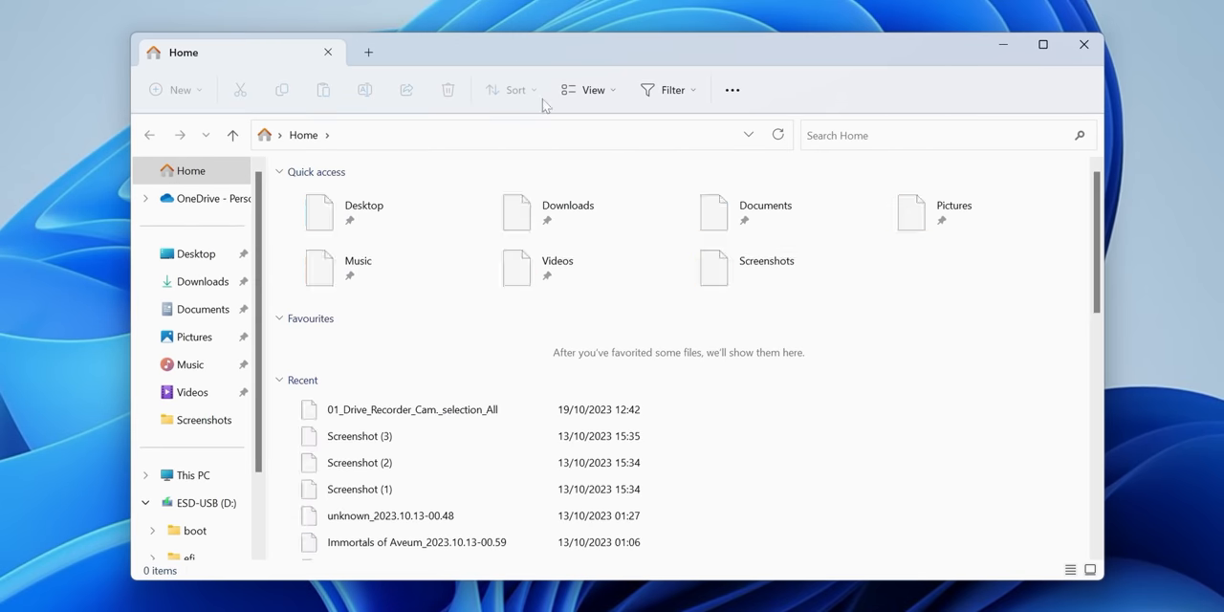
Step: Show This PC's drives, confirming ESD-USB (D:) alongside Local Disk (C:)
{"action": "left_click", "coordinate": [191, 475]}
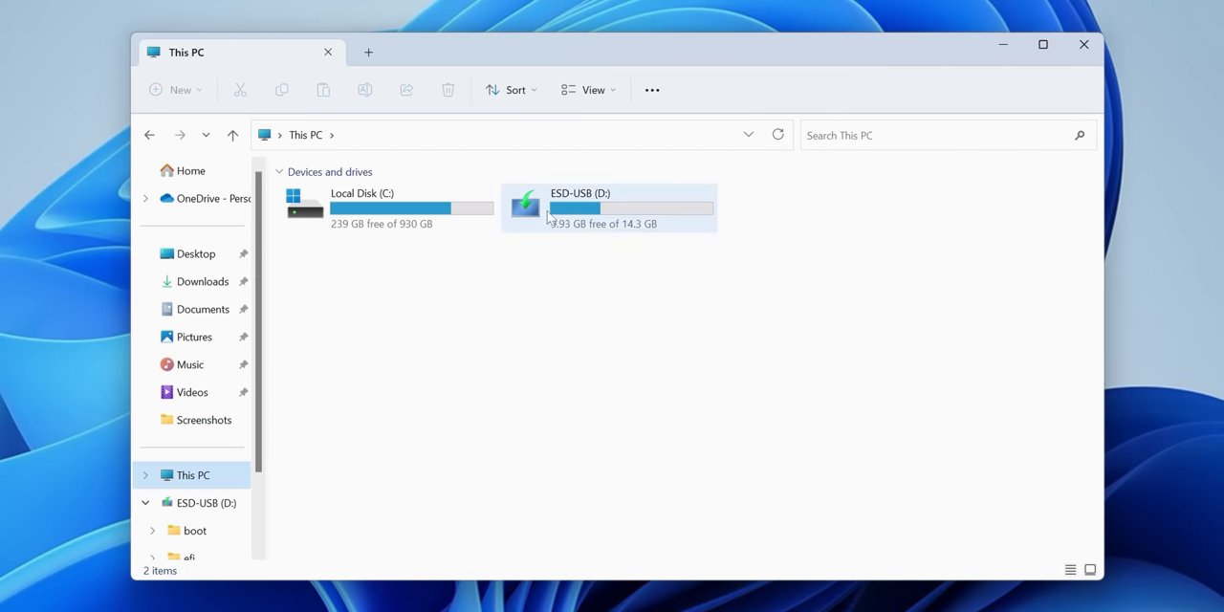
{"action": "mouse_move", "coordinate": [608, 209]}
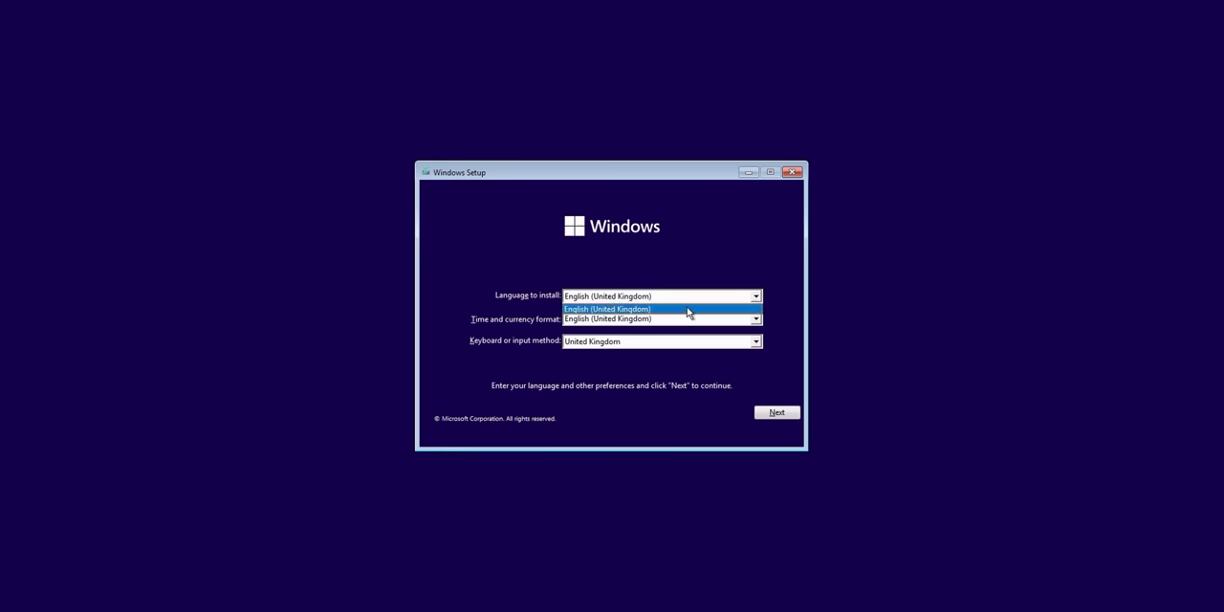
Step: Keep English (United Kingdom) for language, time and keyboard and continue to activation
{"action": "left_click", "coordinate": [608, 308]}
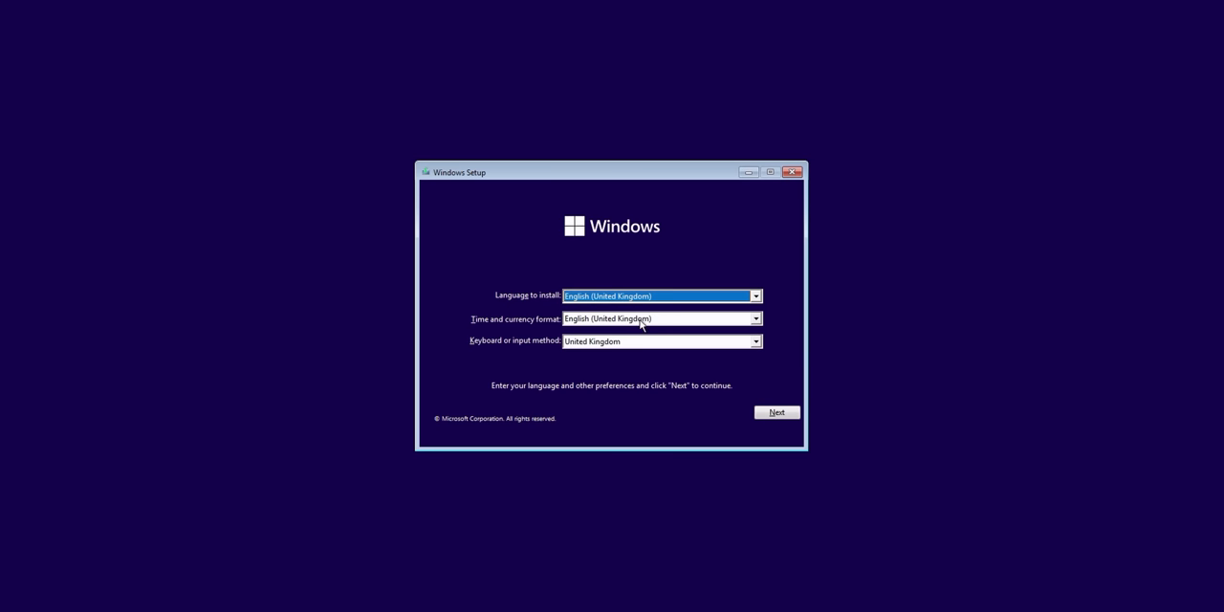
{"action": "mouse_move", "coordinate": [536, 325]}
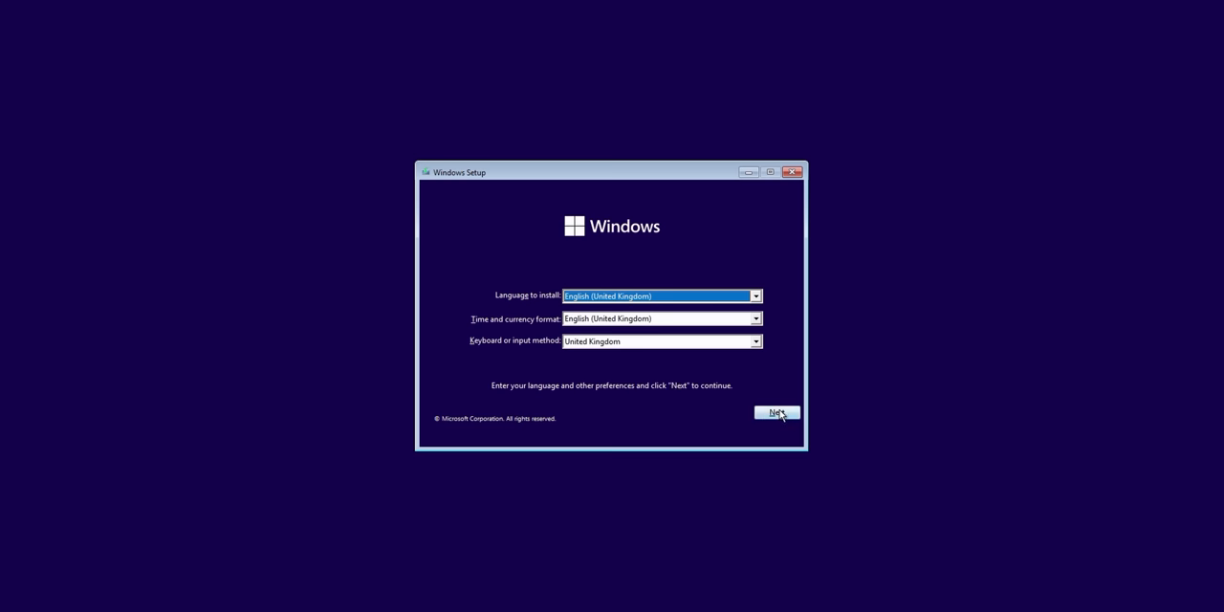
{"action": "left_click", "coordinate": [777, 413]}
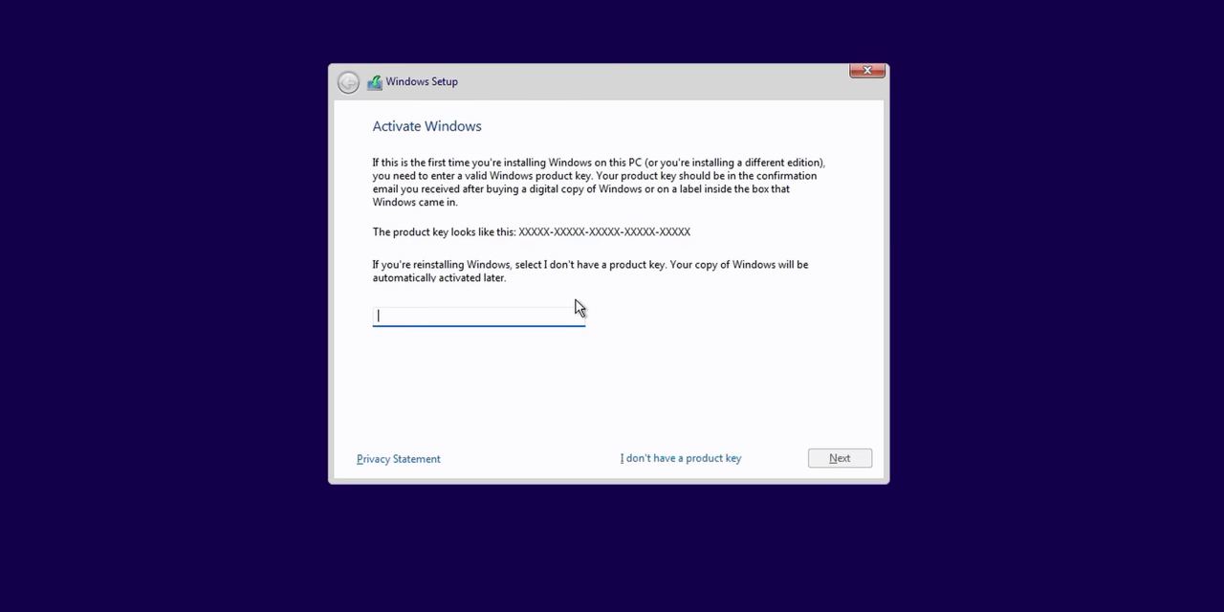
{"action": "mouse_move", "coordinate": [524, 122]}
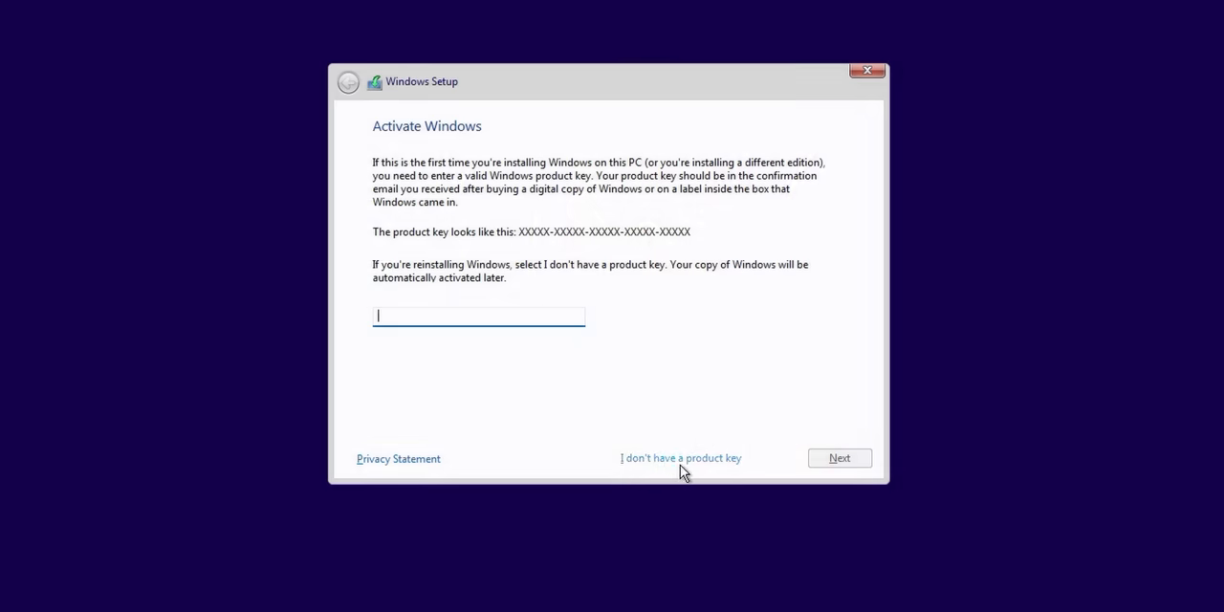
{"action": "mouse_move", "coordinate": [685, 463]}
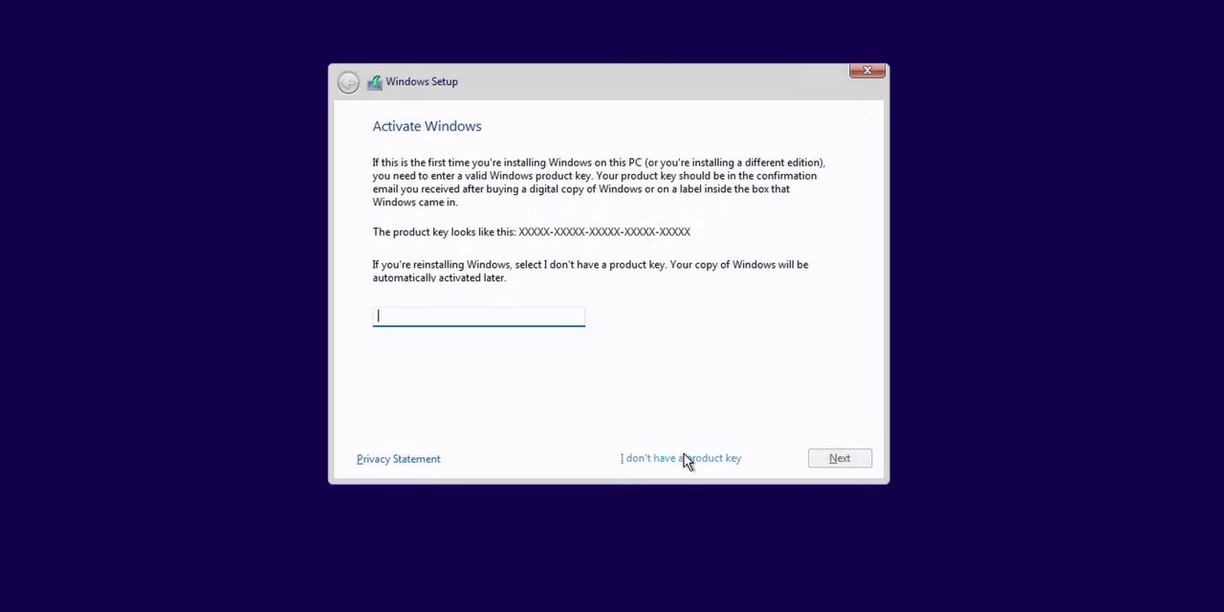
Step: Skip the product key so the Windows 11 edition list appears with Home highlighted
{"action": "left_click", "coordinate": [681, 459]}
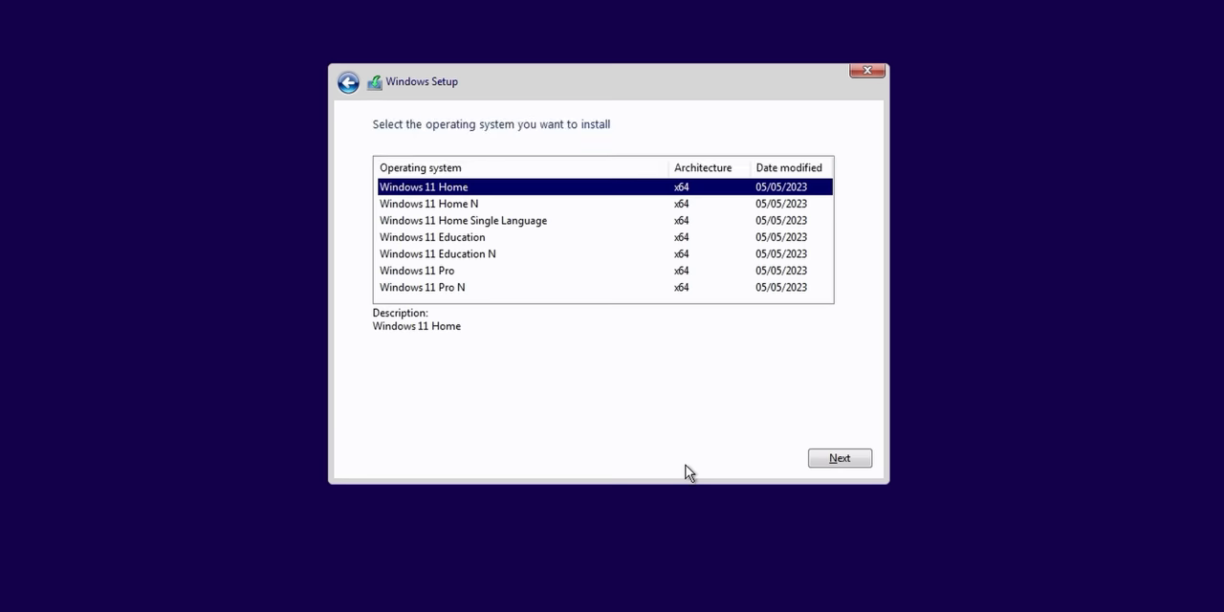
{"action": "mouse_move", "coordinate": [457, 188]}
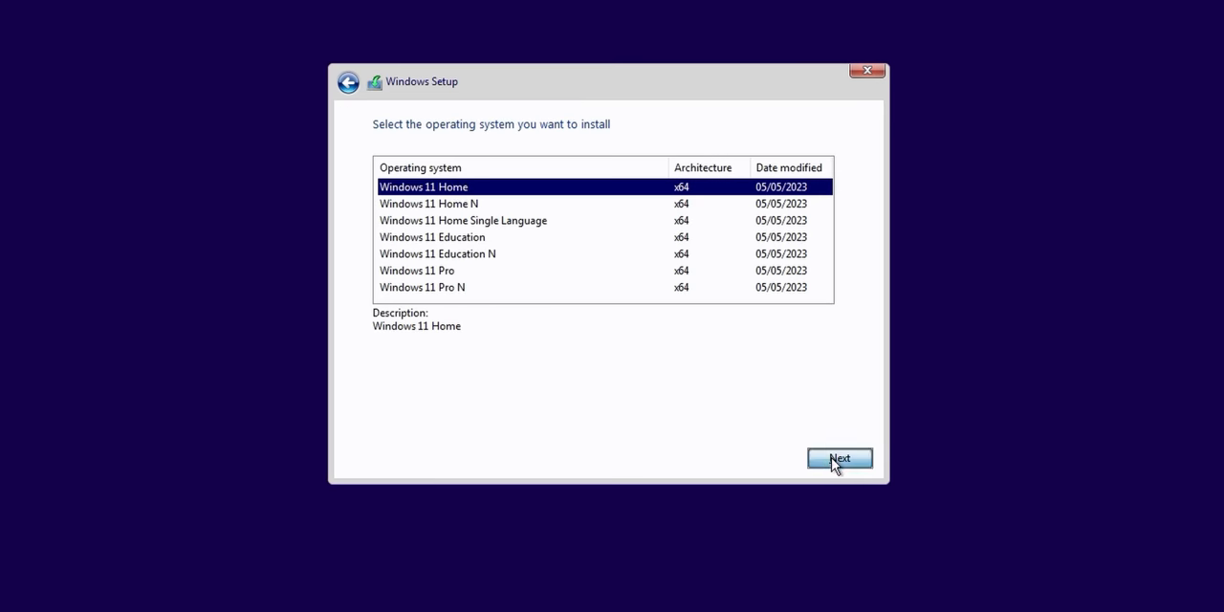
Step: Proceed with Windows 11 Home and choose a custom install of Windows only
{"action": "left_click", "coordinate": [840, 459]}
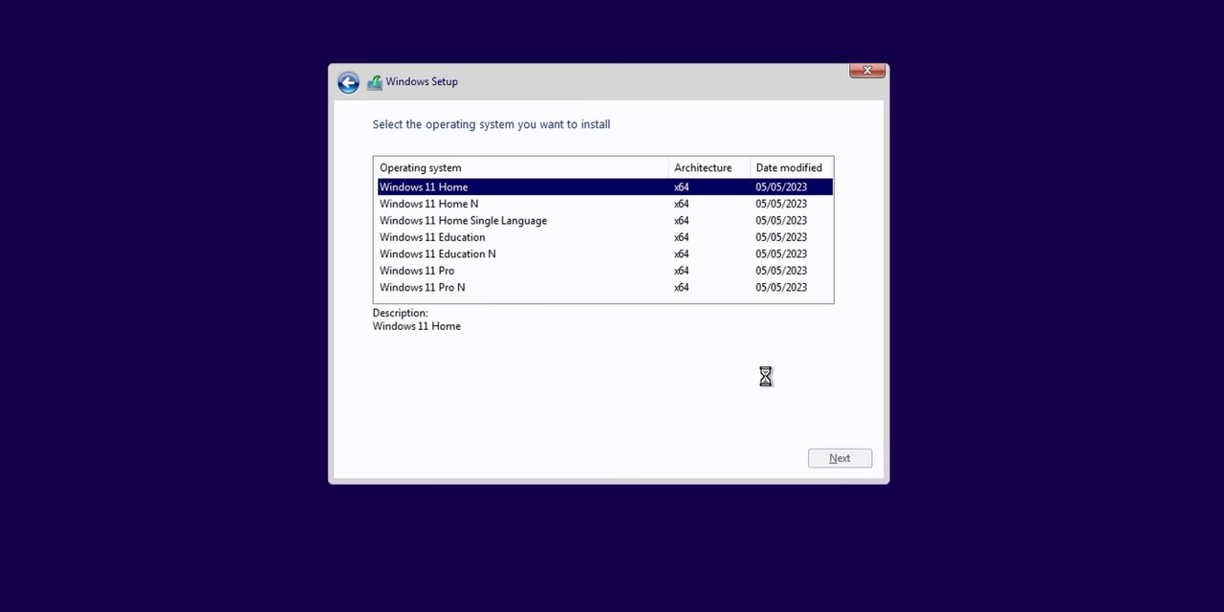
{"action": "left_click", "coordinate": [838, 458]}
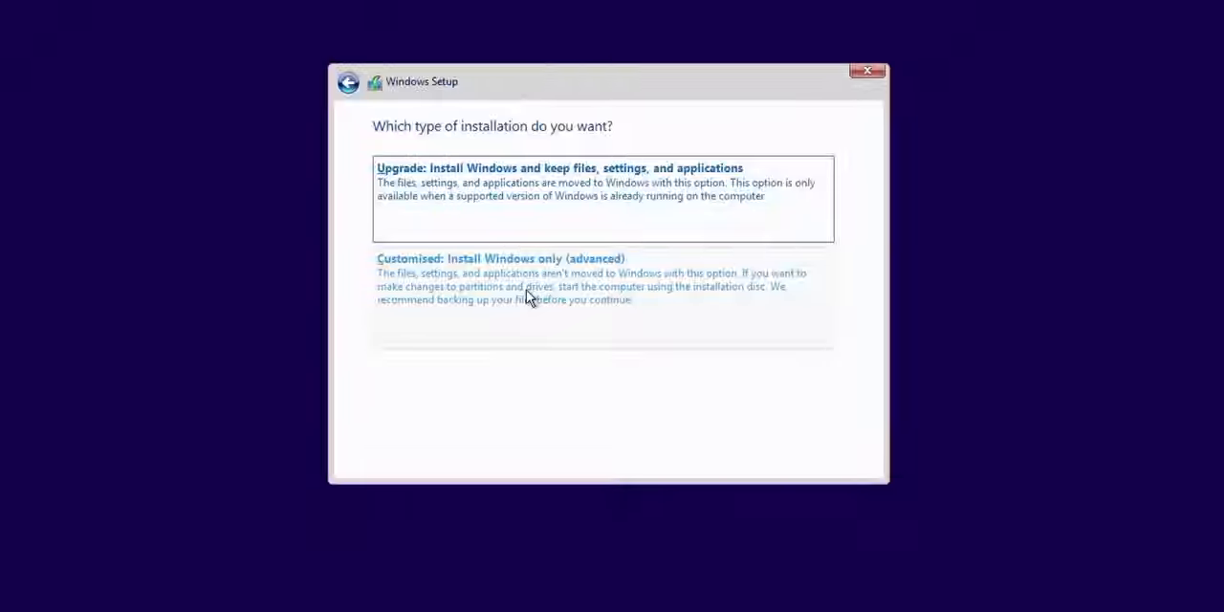
{"action": "left_click", "coordinate": [497, 258]}
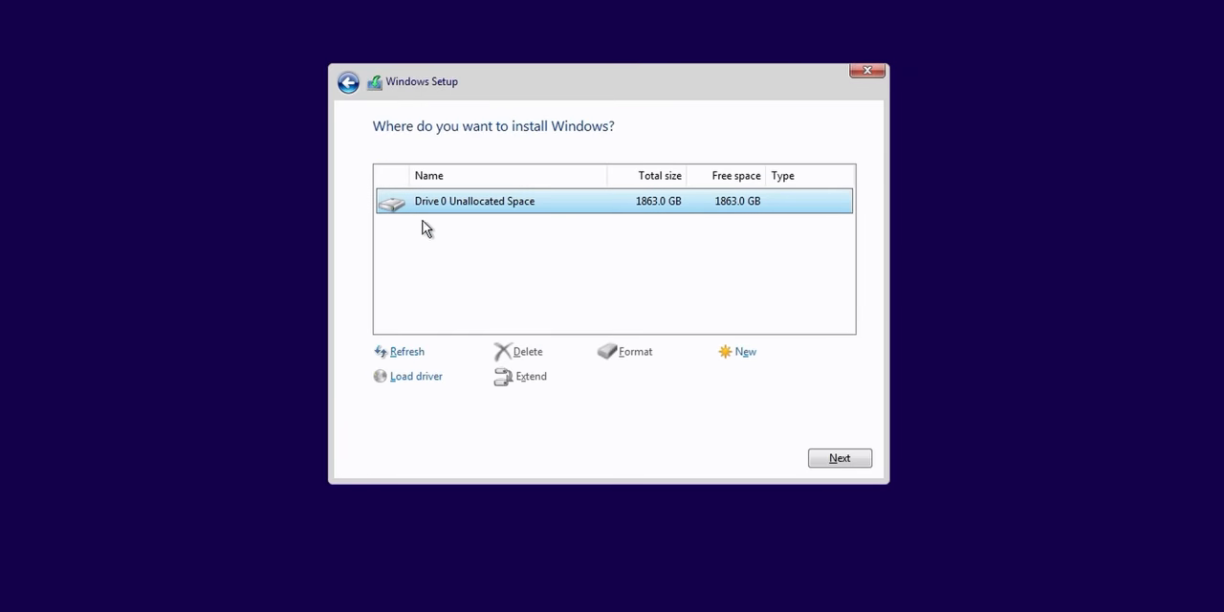
{"action": "mouse_move", "coordinate": [567, 225]}
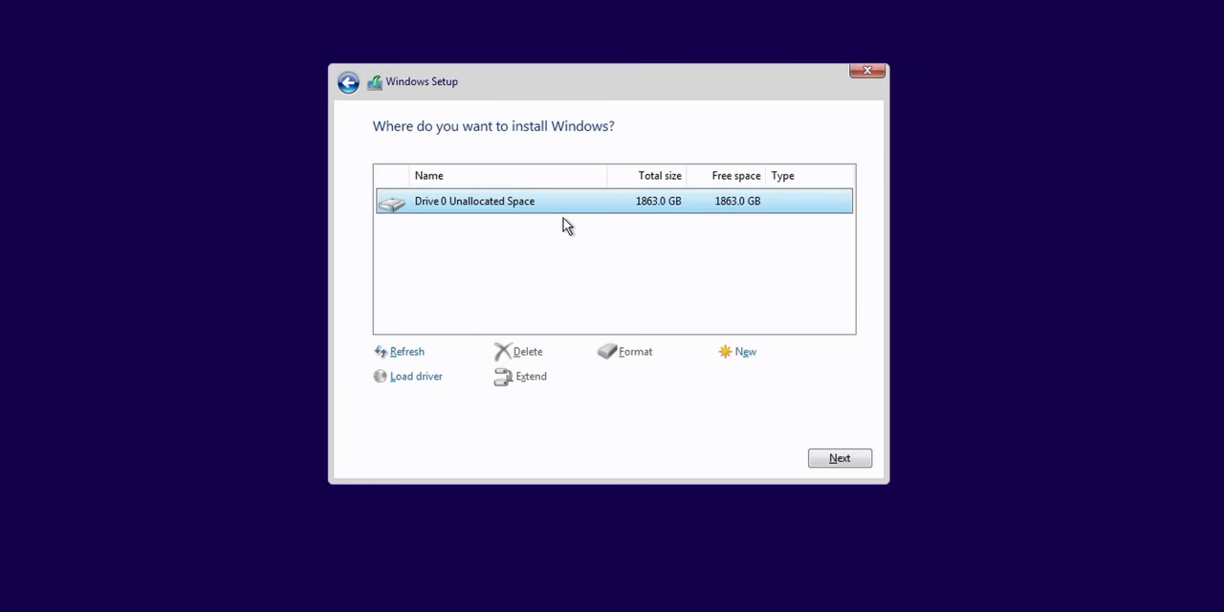
{"action": "mouse_move", "coordinate": [712, 367]}
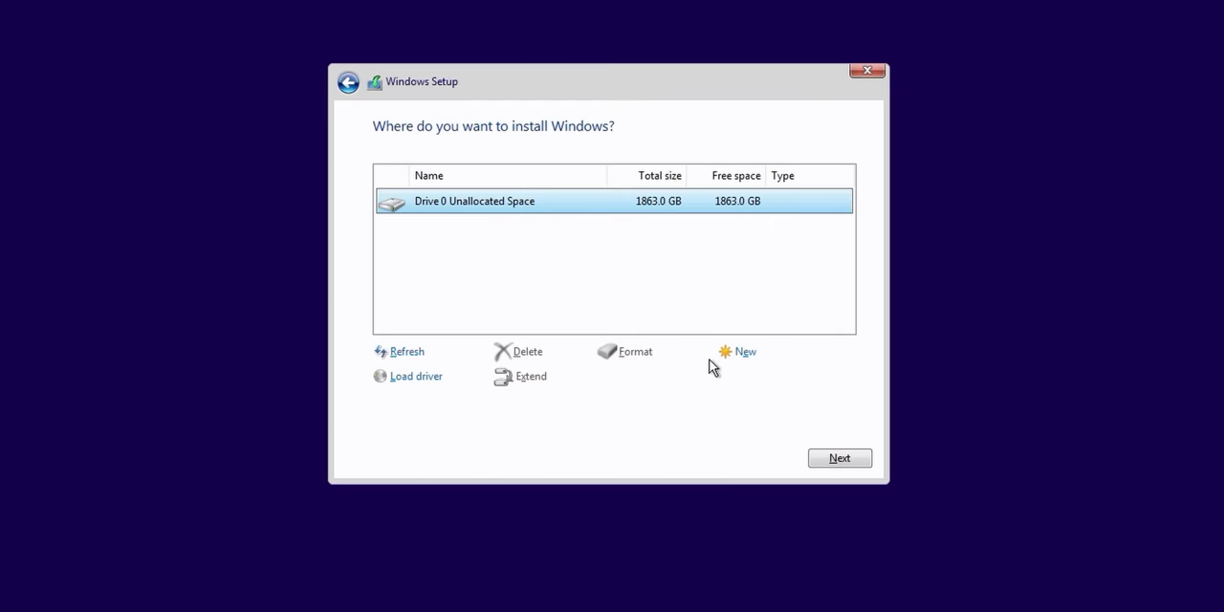
Step: Create a partition from Drive 0's unallocated space, letting Windows add its system partitions
{"action": "left_click", "coordinate": [746, 352]}
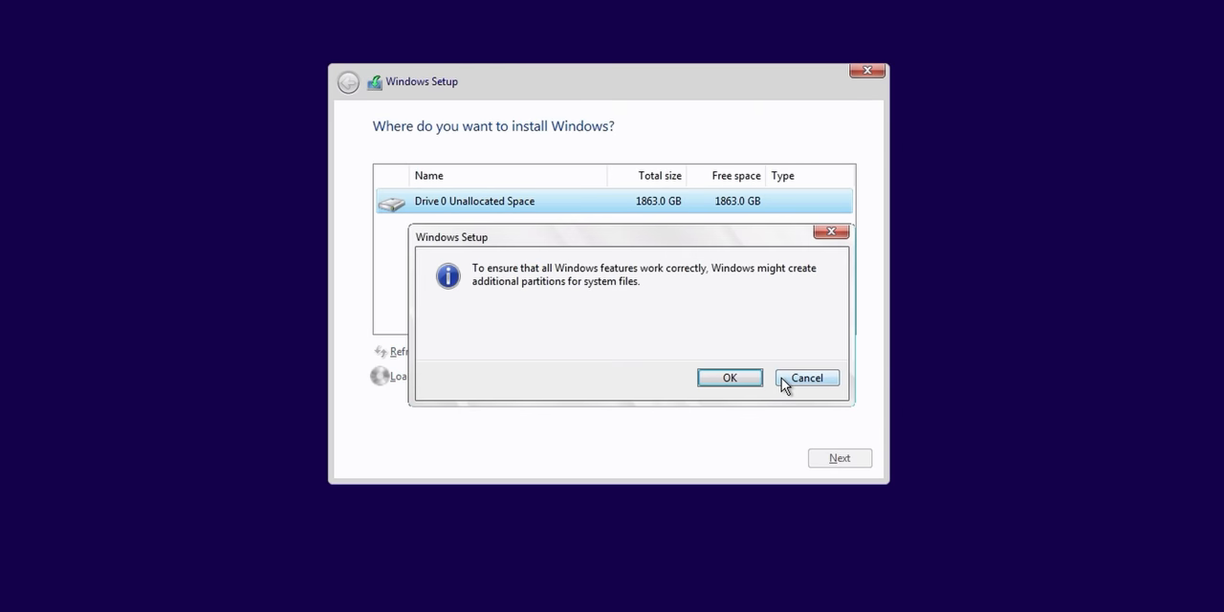
{"action": "left_click", "coordinate": [731, 376]}
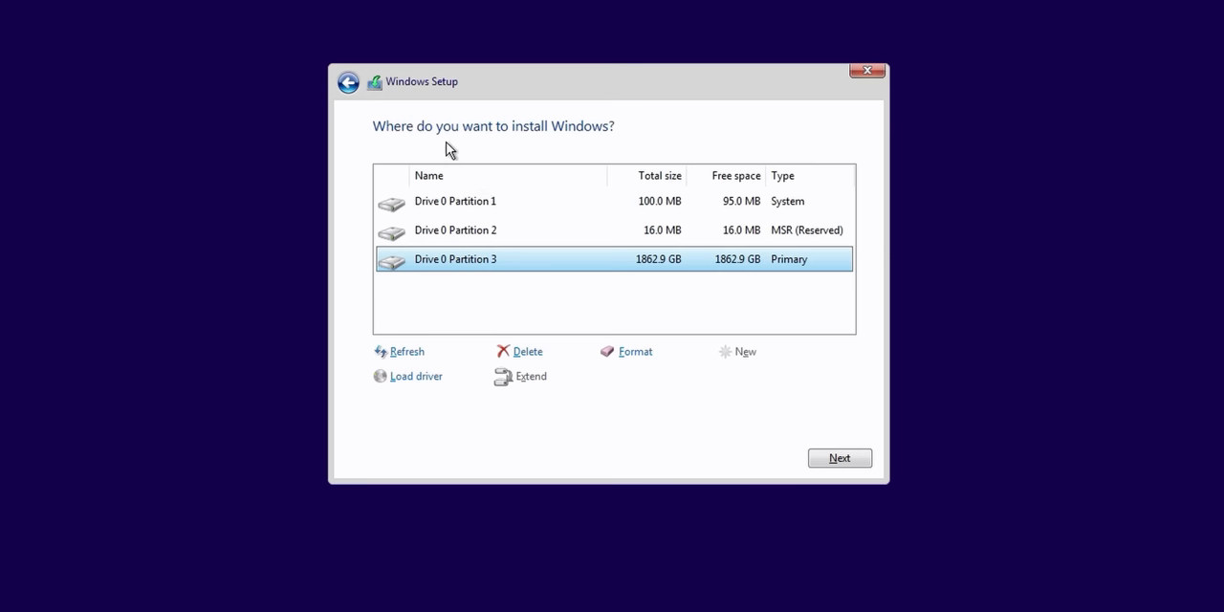
{"action": "mouse_move", "coordinate": [438, 146]}
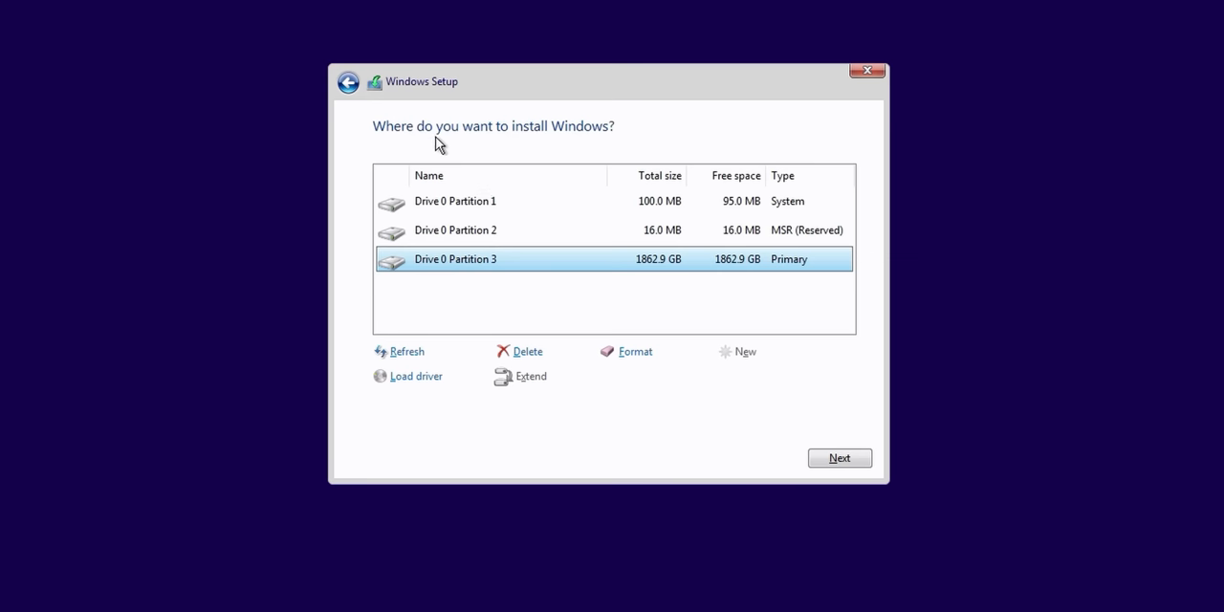
{"action": "mouse_move", "coordinate": [553, 354]}
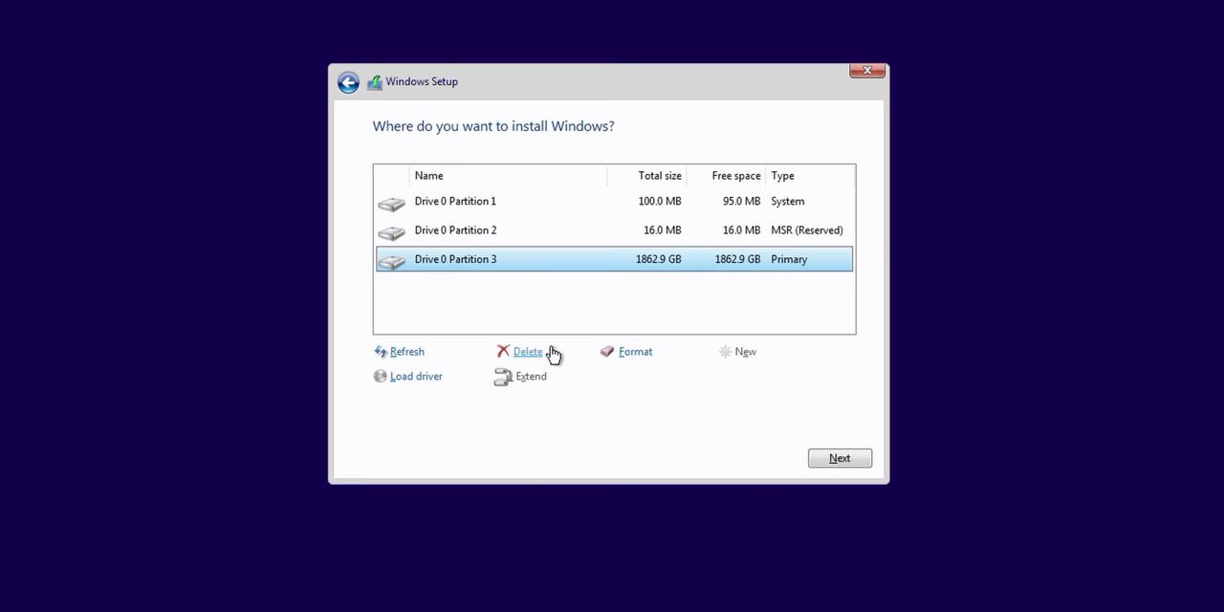
Step: Delete and recreate the partitions across the drive, then install Windows onto Partition 3
{"action": "left_click", "coordinate": [528, 352]}
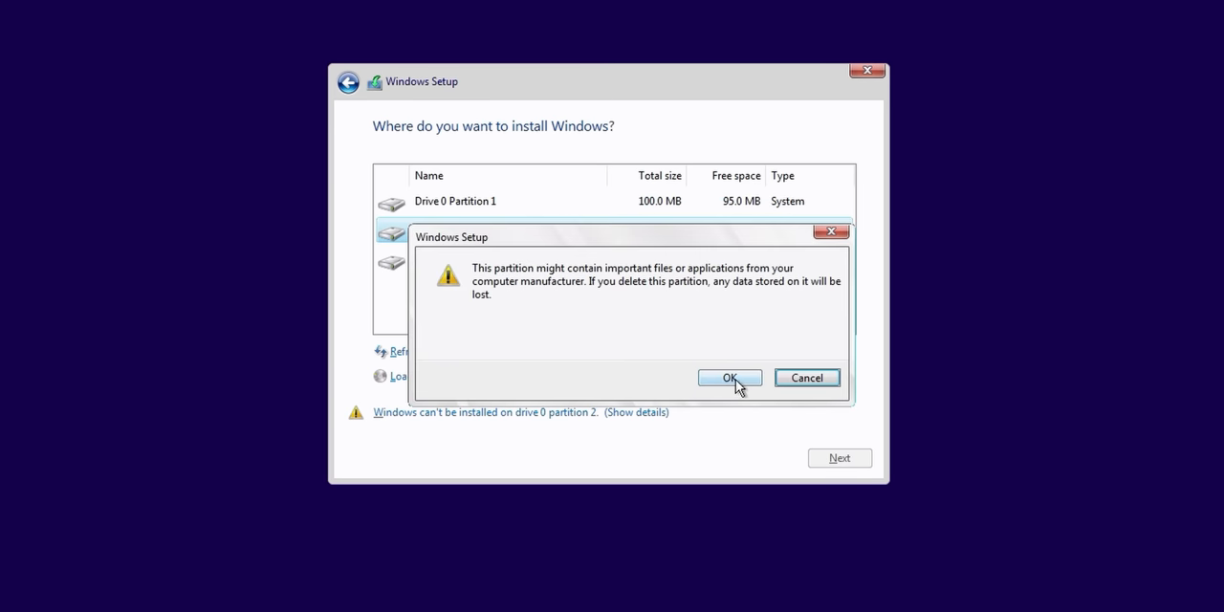
{"action": "left_click", "coordinate": [730, 379]}
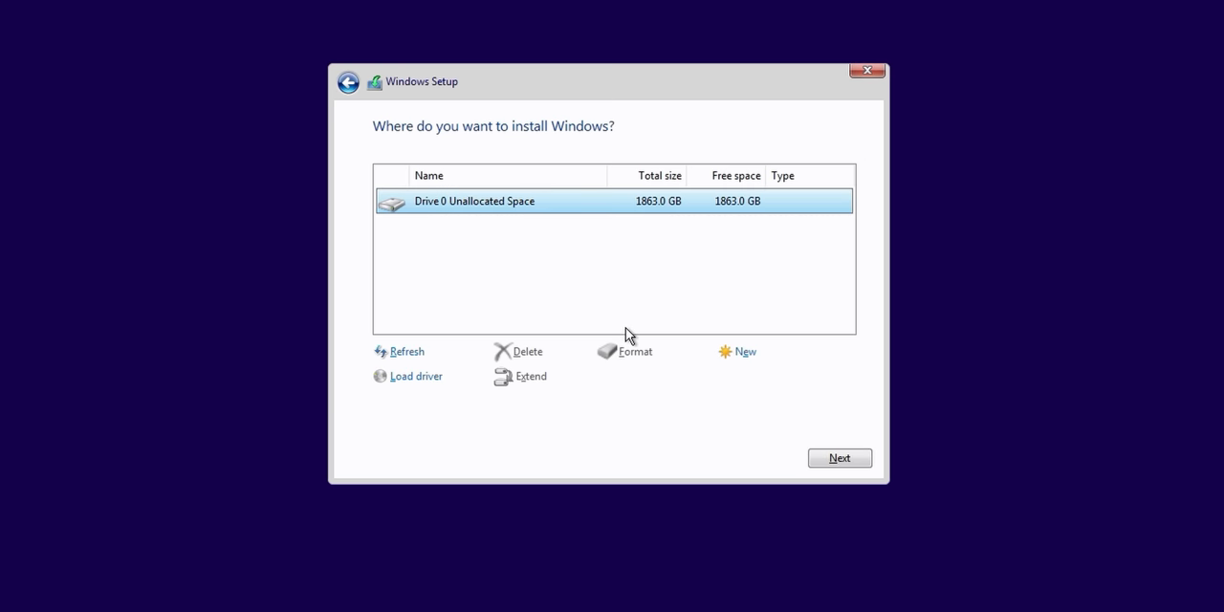
{"action": "mouse_move", "coordinate": [738, 352]}
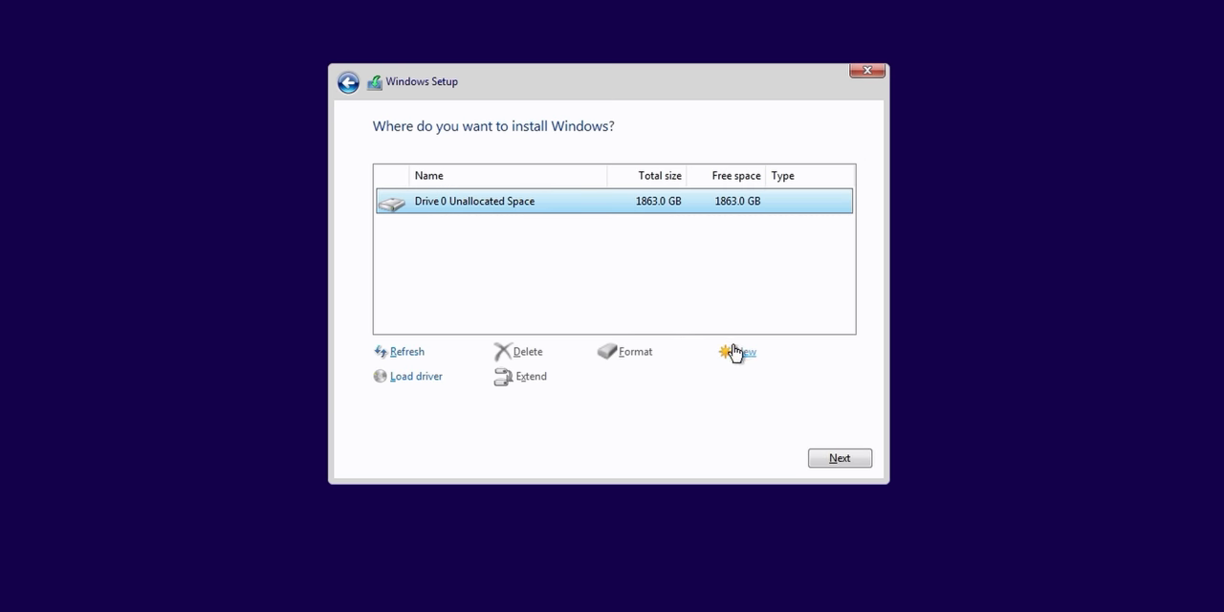
{"action": "left_click", "coordinate": [746, 352]}
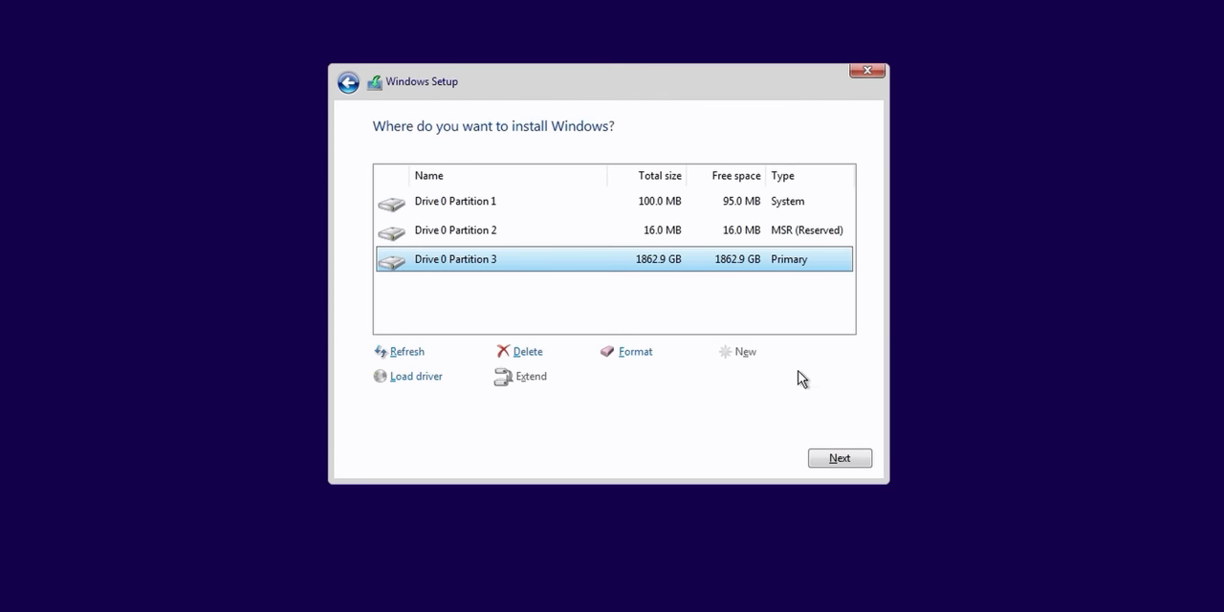
{"action": "mouse_move", "coordinate": [840, 460]}
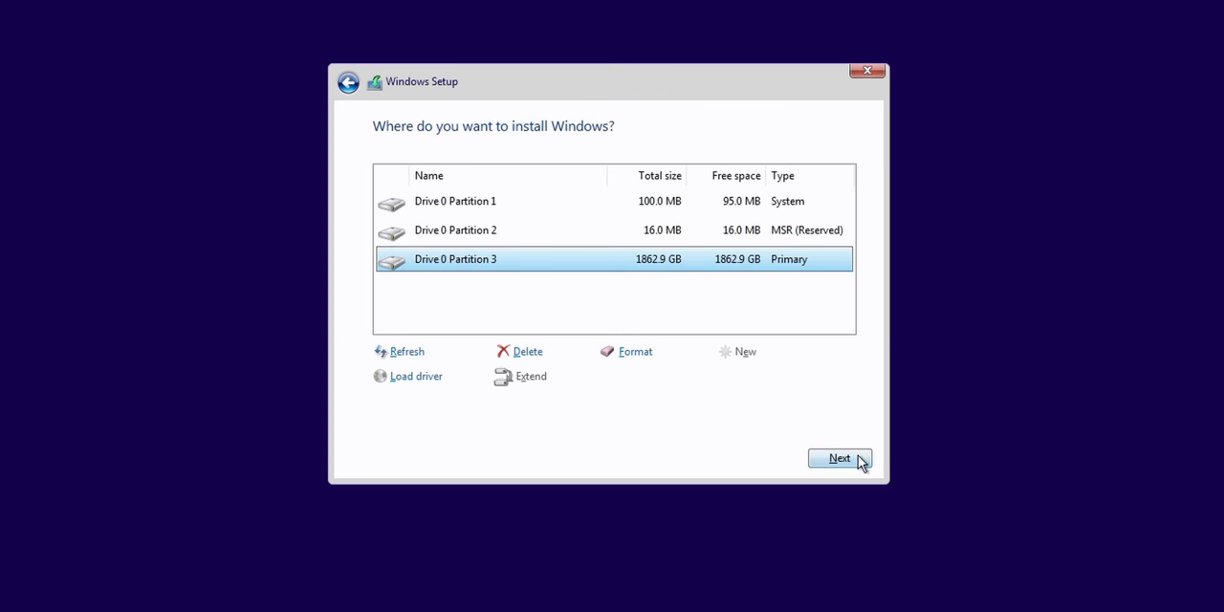
{"action": "left_click", "coordinate": [838, 459]}
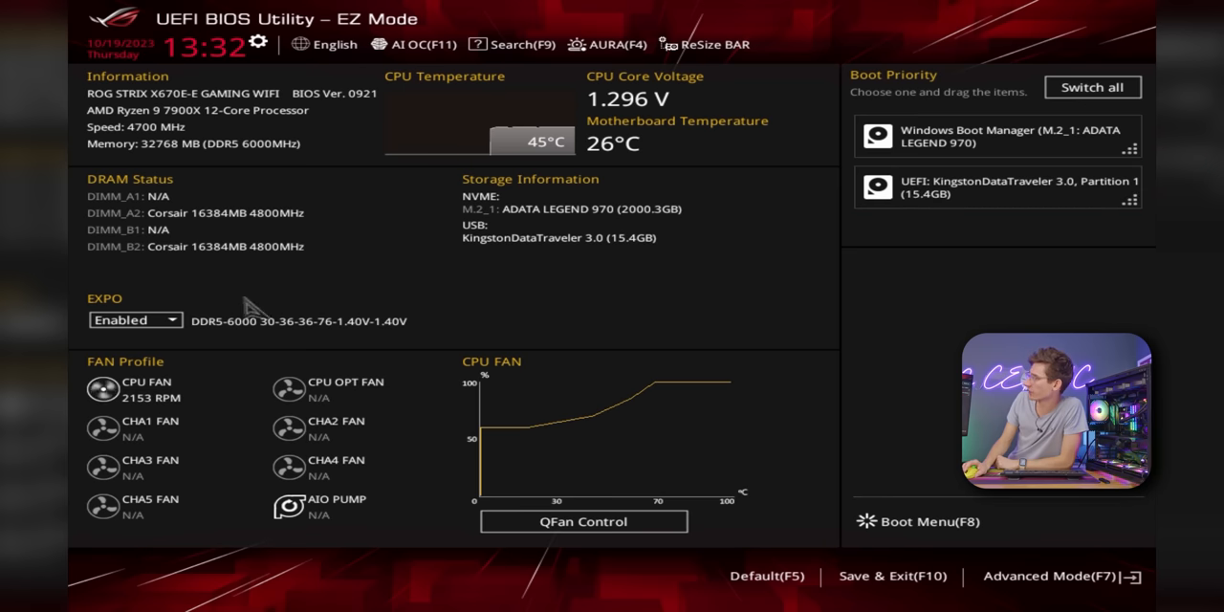
{"action": "mouse_move", "coordinate": [633, 267]}
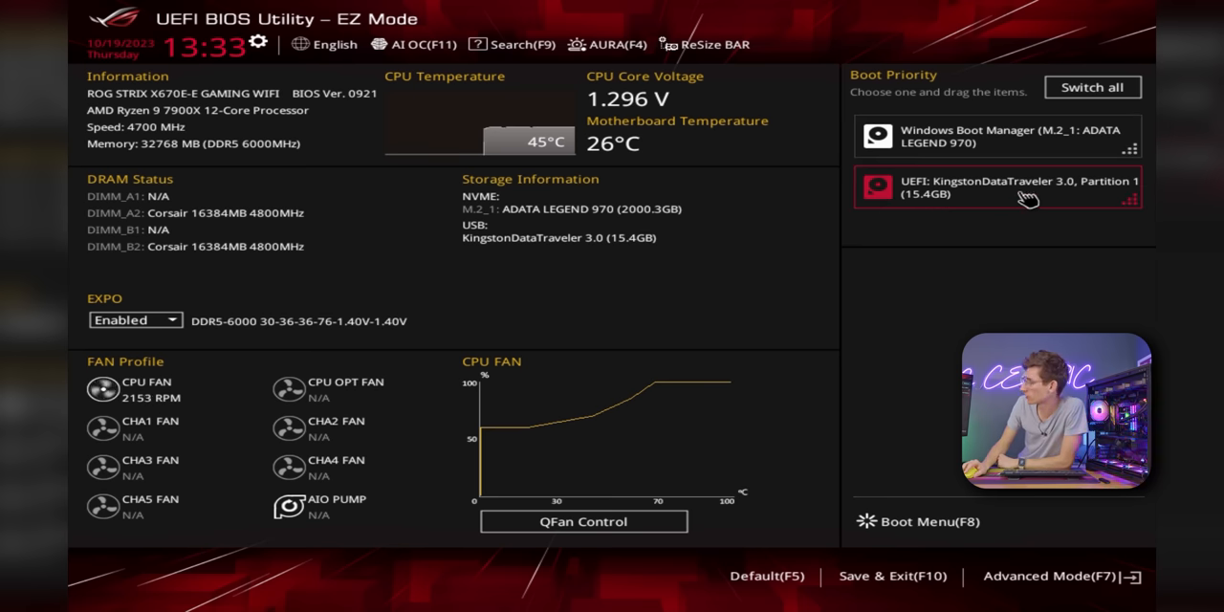
{"action": "left_click_drag", "start_coordinate": [995, 187], "coordinate": [995, 134]}
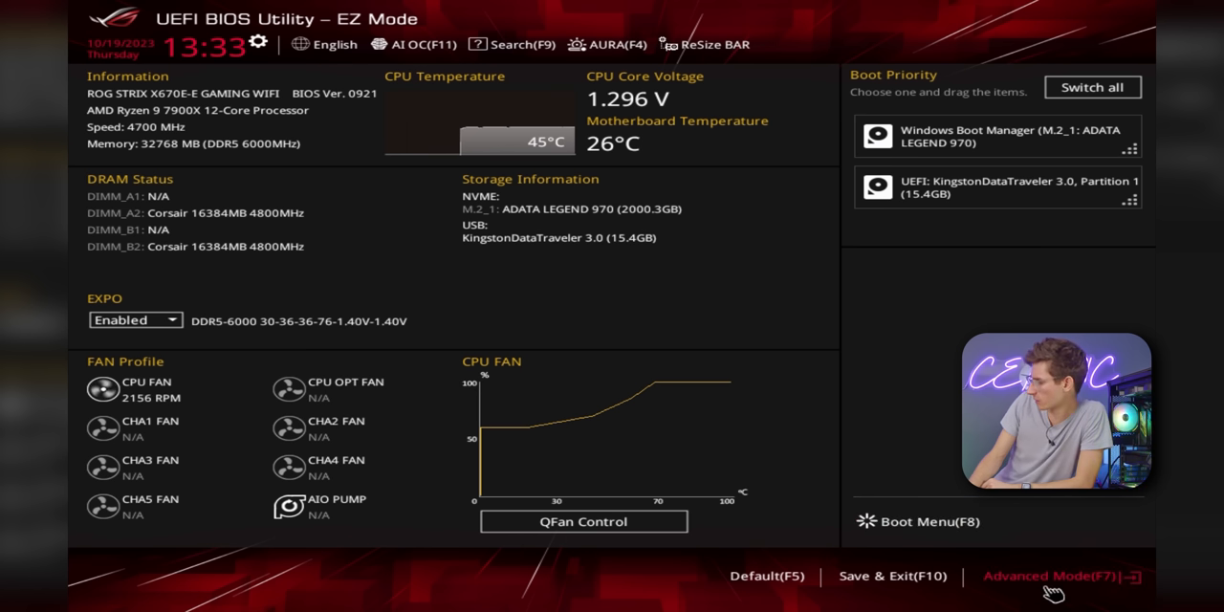
Step: In Advanced Mode, show Trusted Computing with the TPM 2.0 device found and Security Device Support enabled
{"action": "left_click", "coordinate": [1043, 576]}
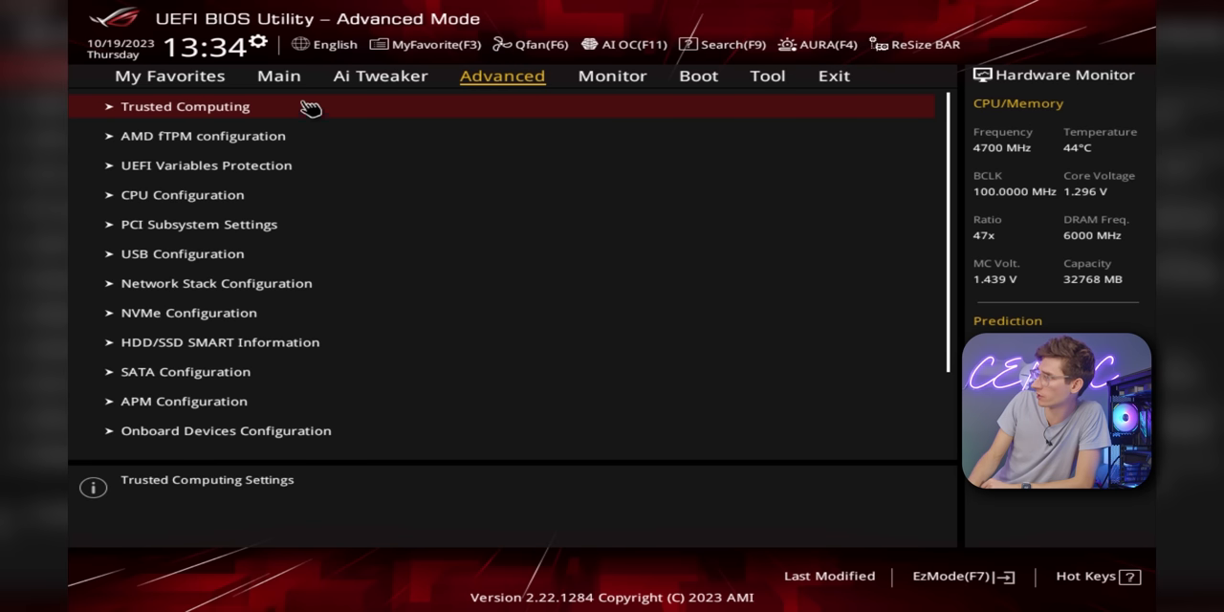
{"action": "left_click", "coordinate": [279, 76]}
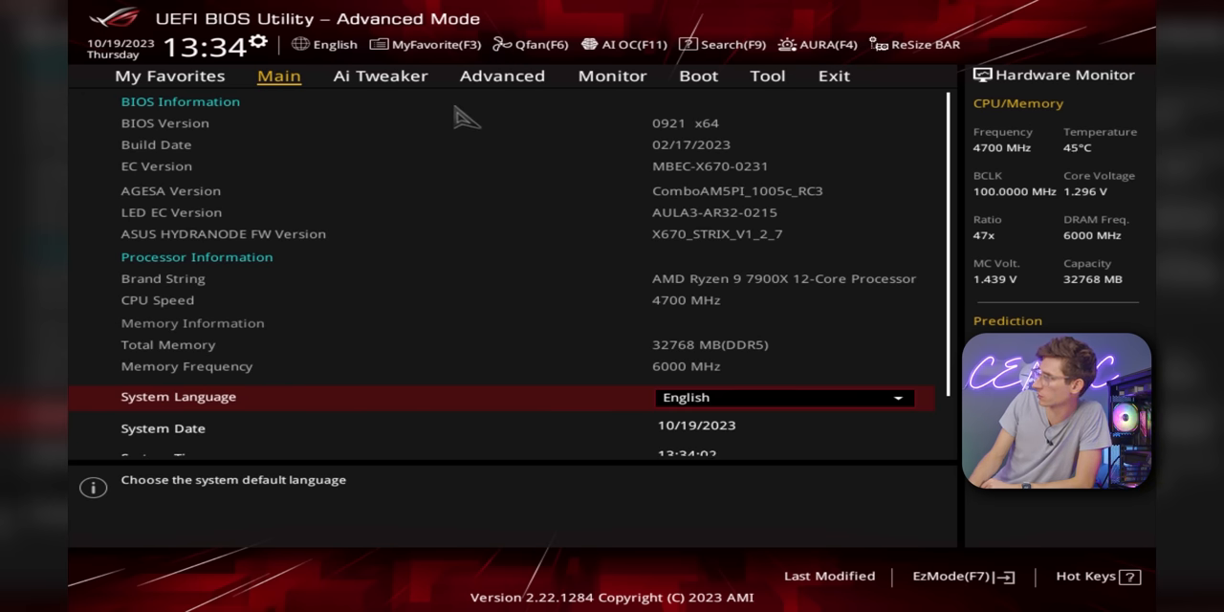
{"action": "left_click", "coordinate": [501, 76]}
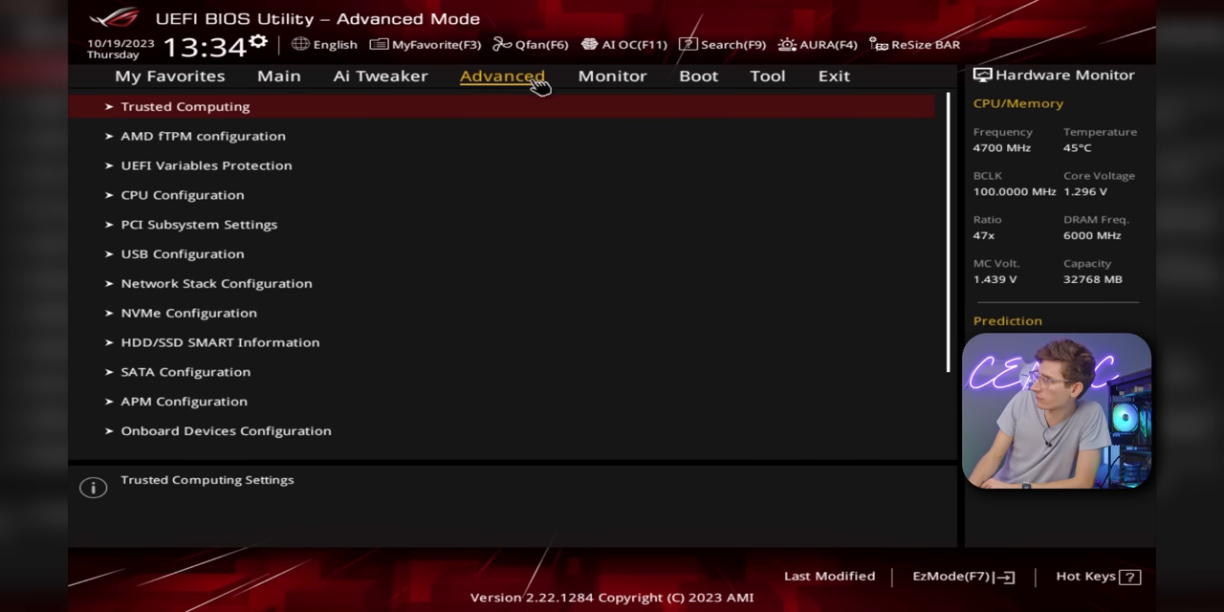
{"action": "left_click", "coordinate": [186, 107]}
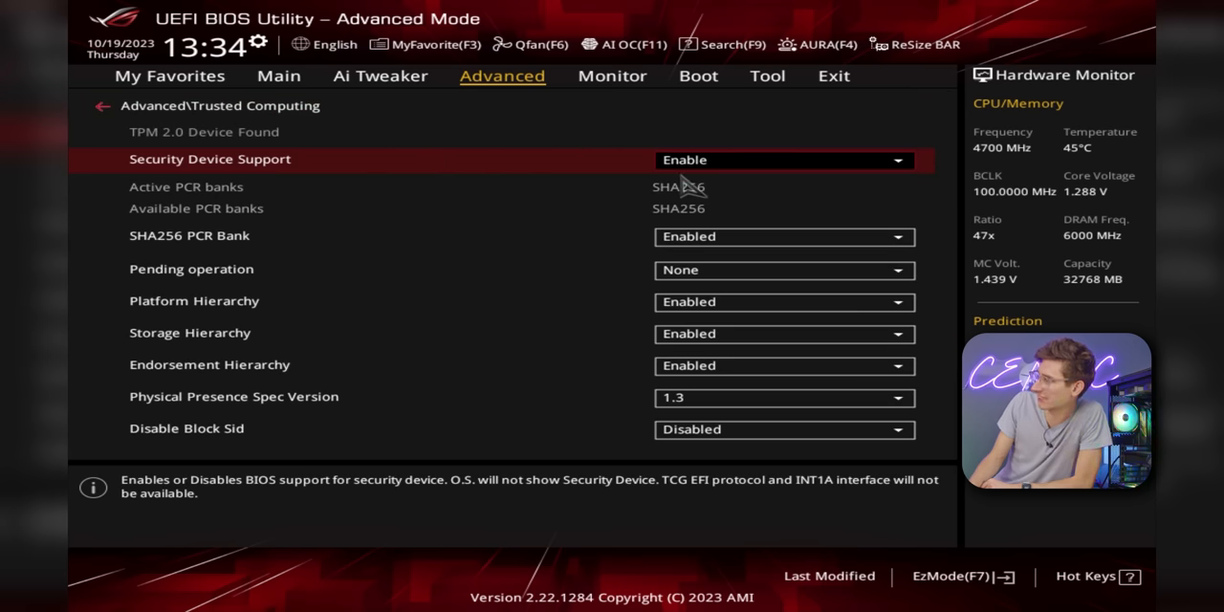
{"action": "mouse_move", "coordinate": [176, 149]}
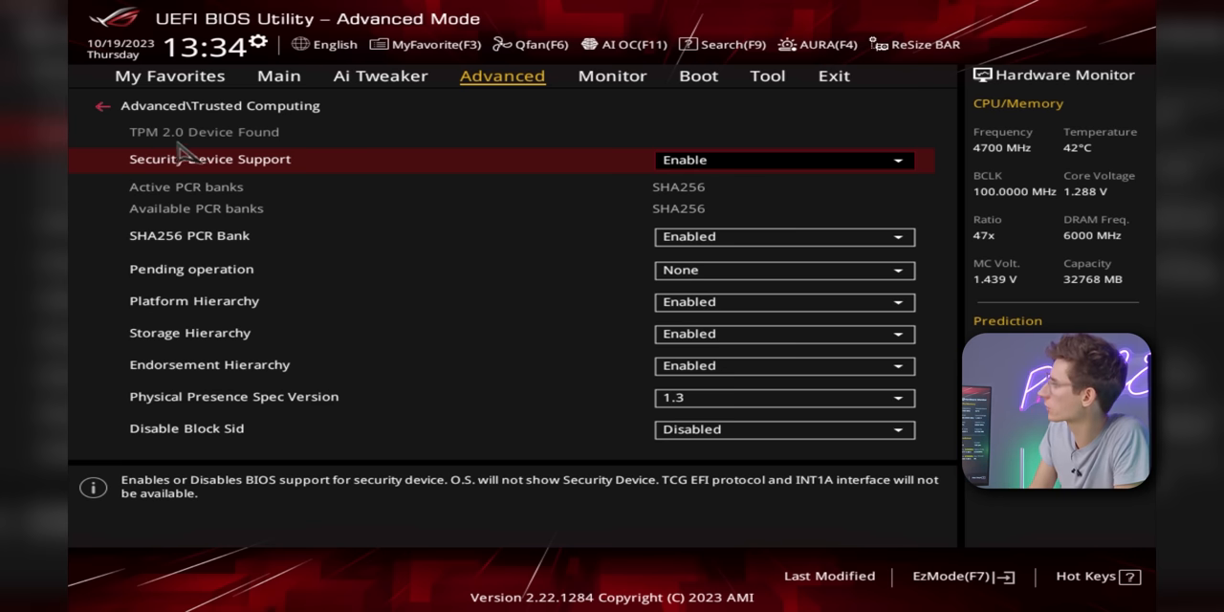
{"action": "mouse_move", "coordinate": [211, 182]}
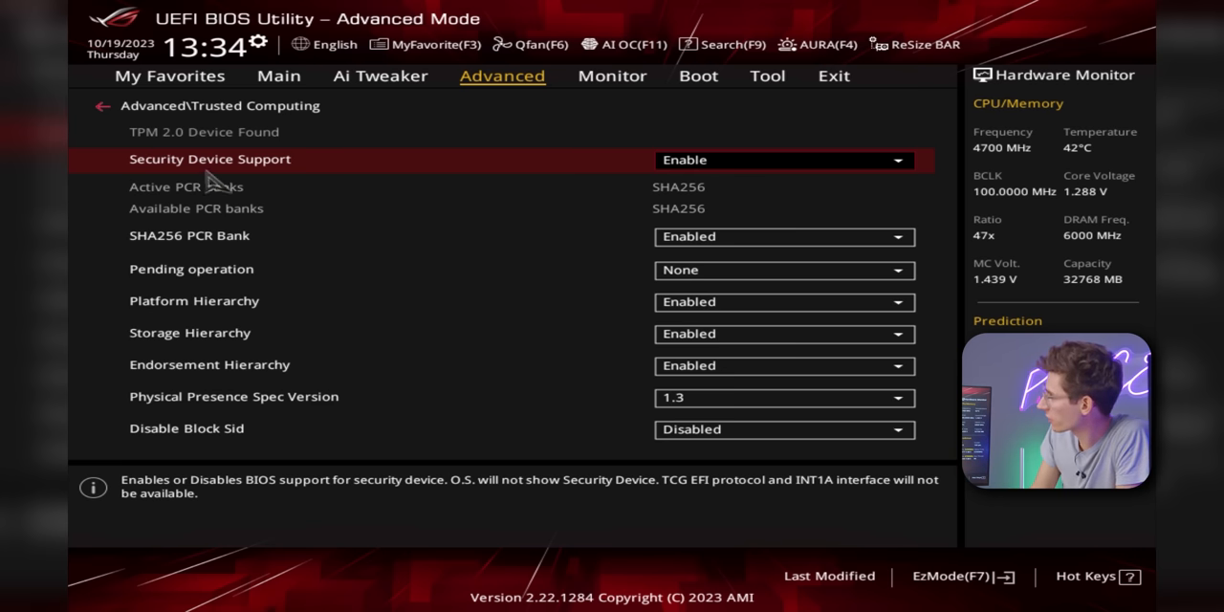
{"action": "left_click", "coordinate": [782, 161]}
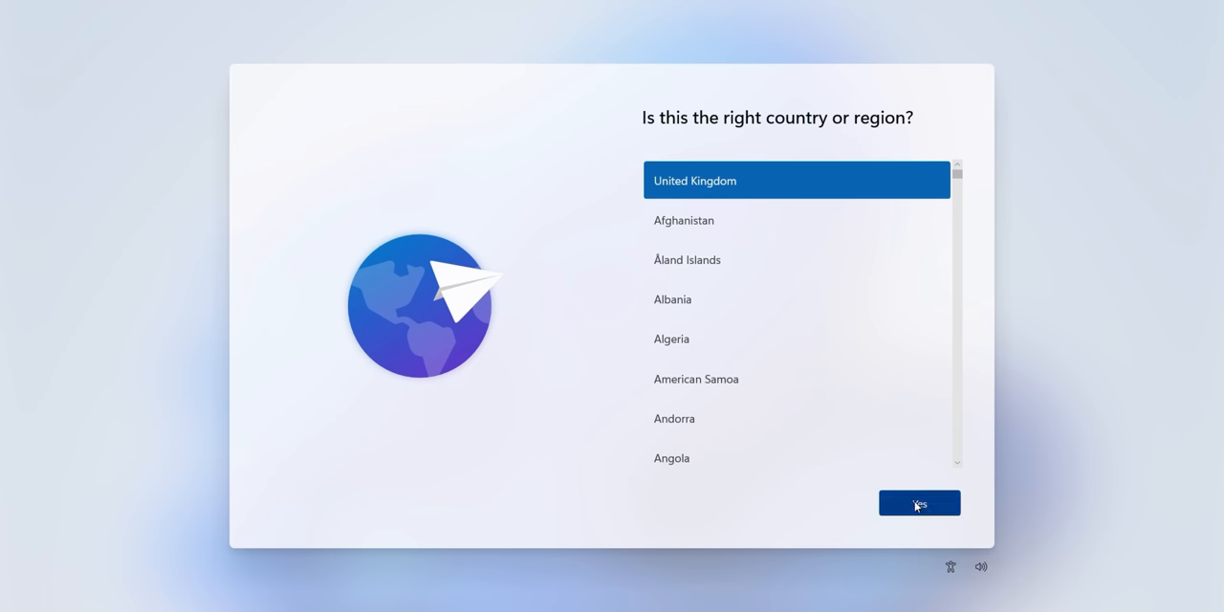
Step: Confirm United Kingdom region and keyboard layout, skipping a second layout, to reach network setup
{"action": "left_click", "coordinate": [918, 503]}
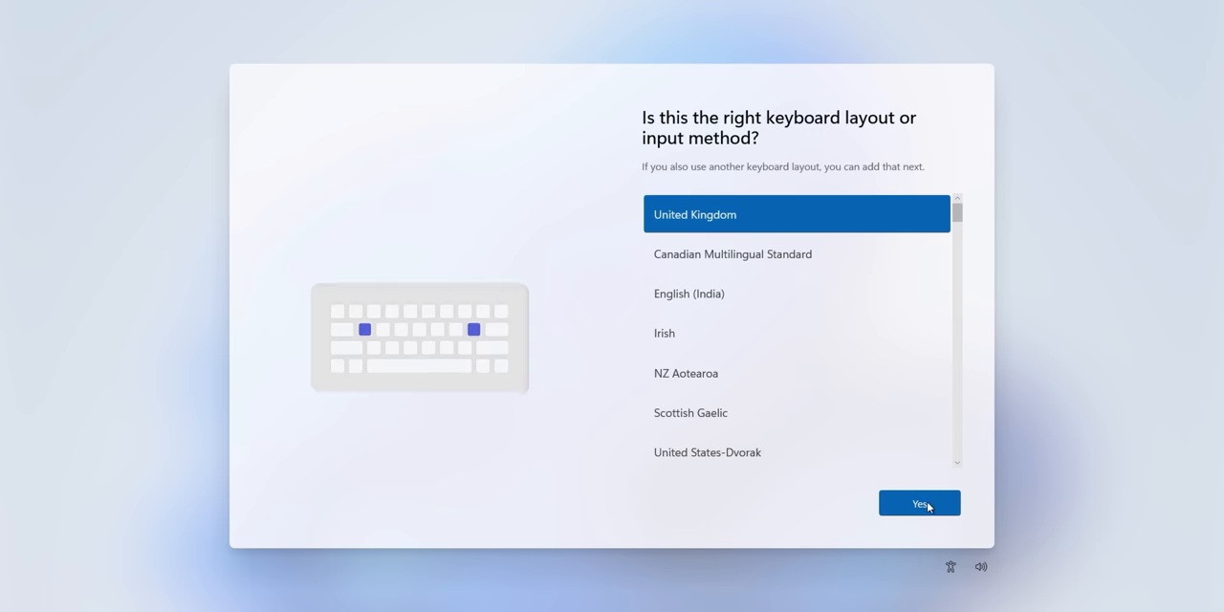
{"action": "left_click", "coordinate": [918, 503]}
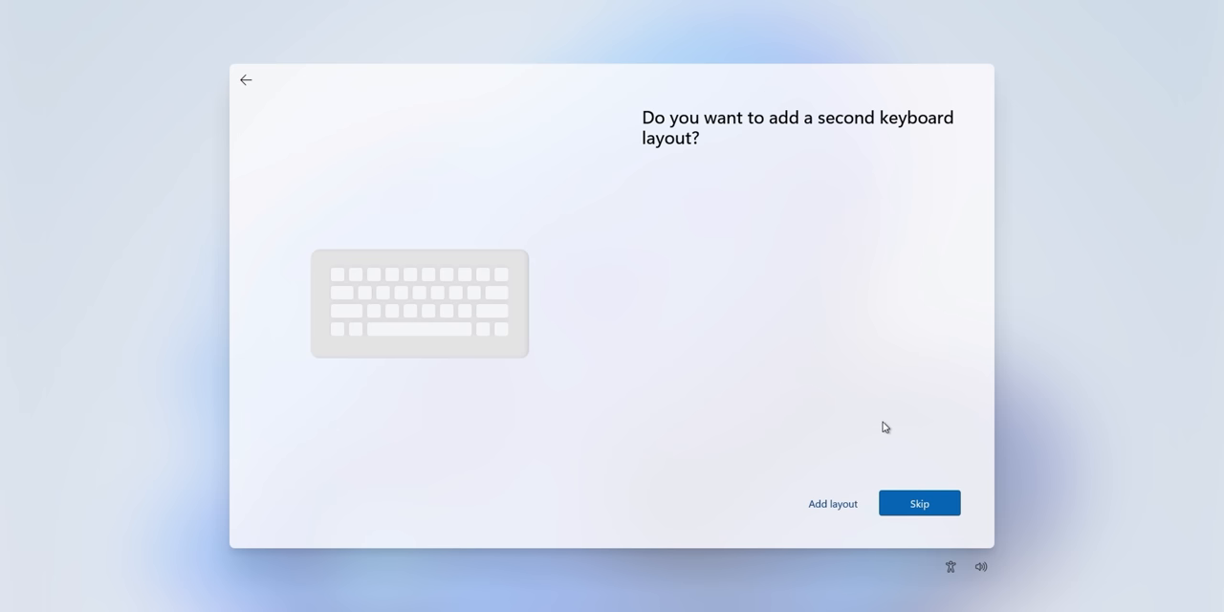
{"action": "left_click", "coordinate": [918, 501]}
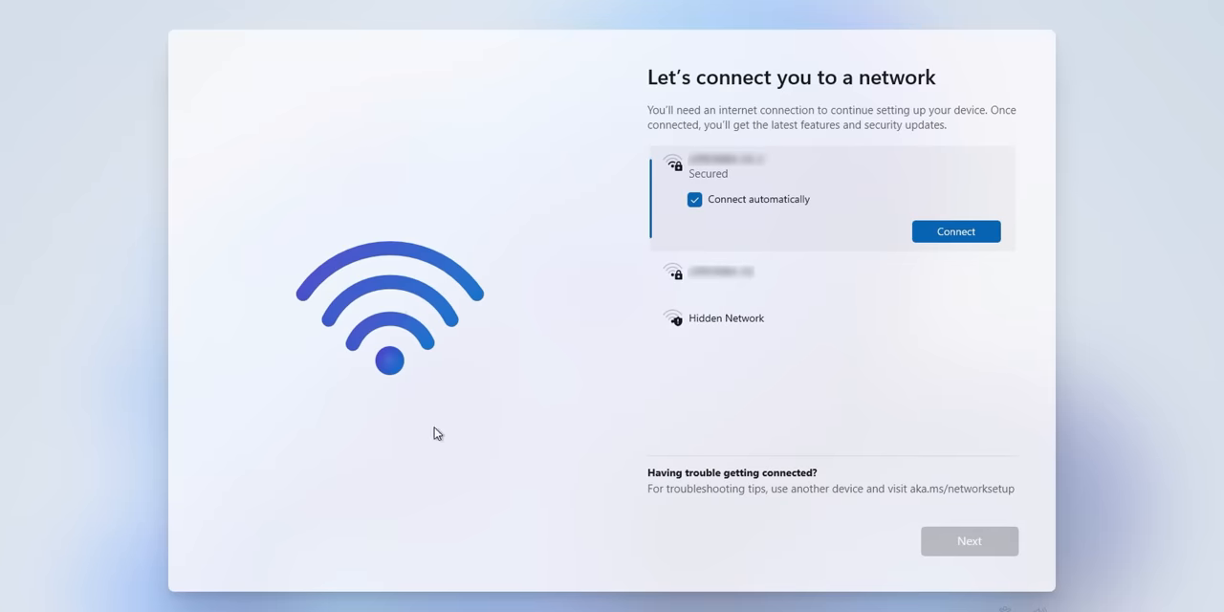
{"action": "mouse_move", "coordinate": [628, 118]}
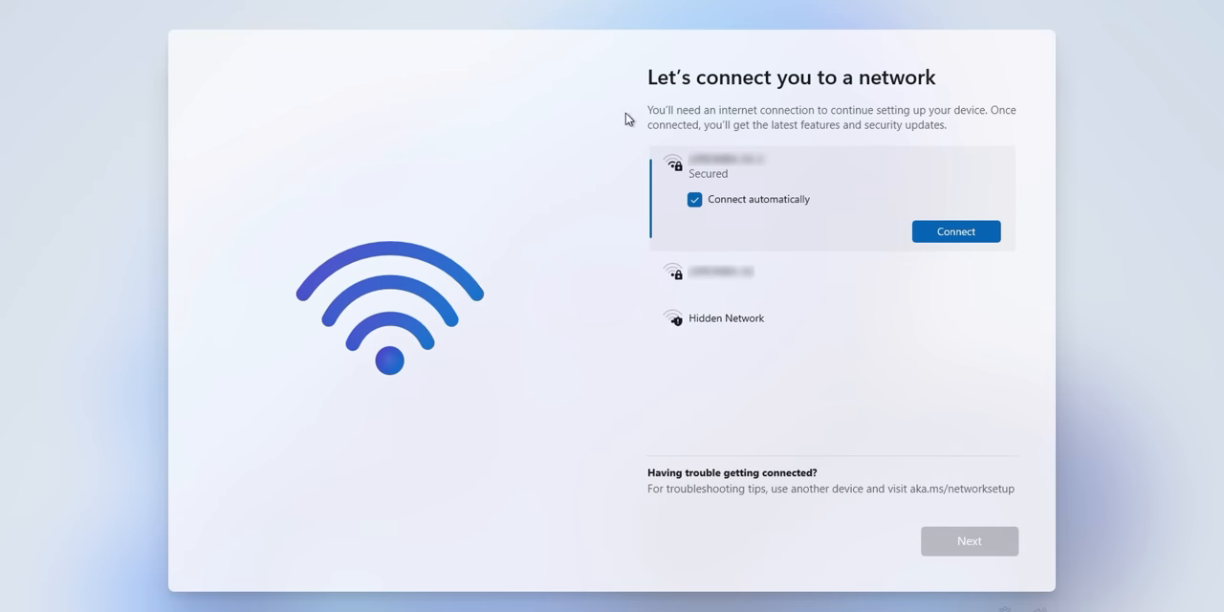
{"action": "mouse_move", "coordinate": [771, 116]}
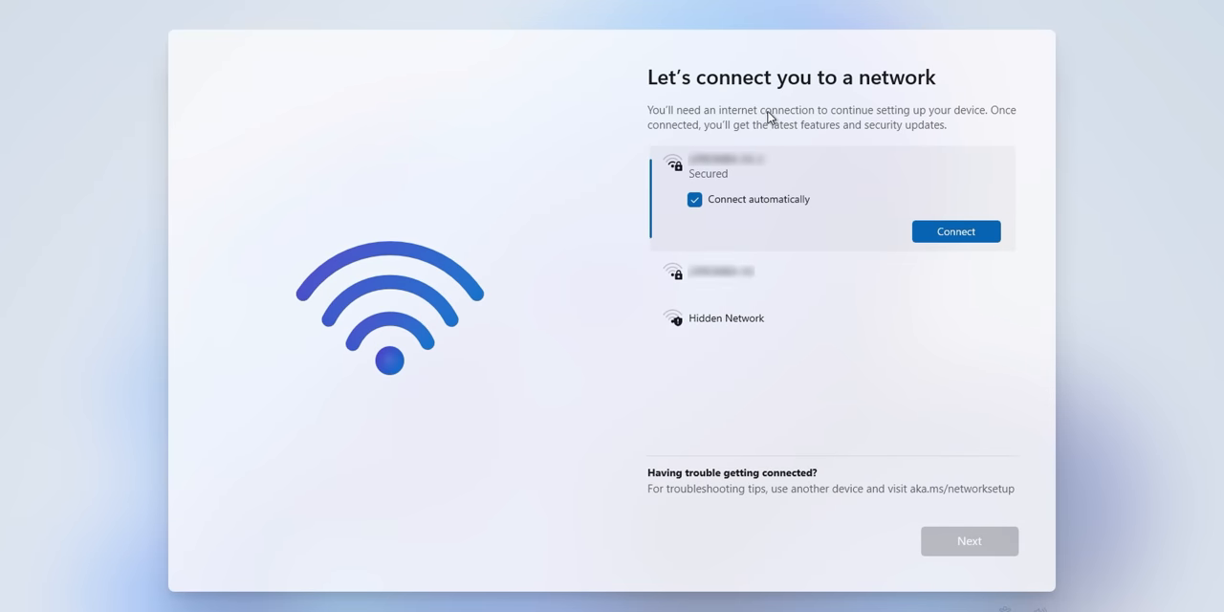
{"action": "mouse_move", "coordinate": [899, 264]}
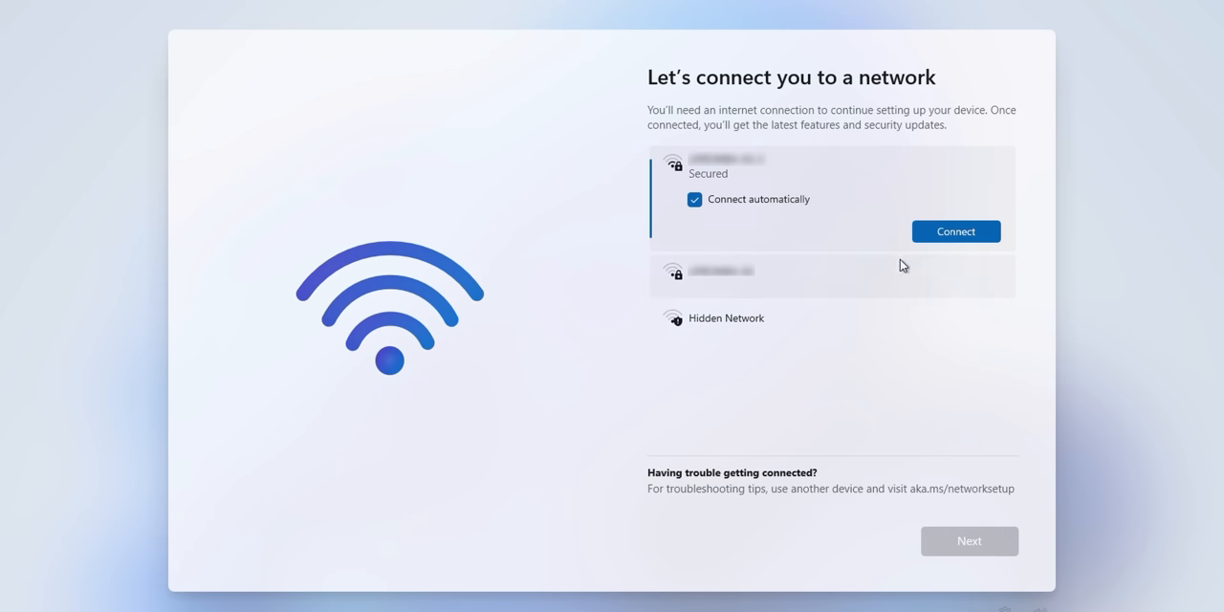
Step: Connect to the first secured Wi-Fi network and continue to the device name page
{"action": "left_click", "coordinate": [954, 231]}
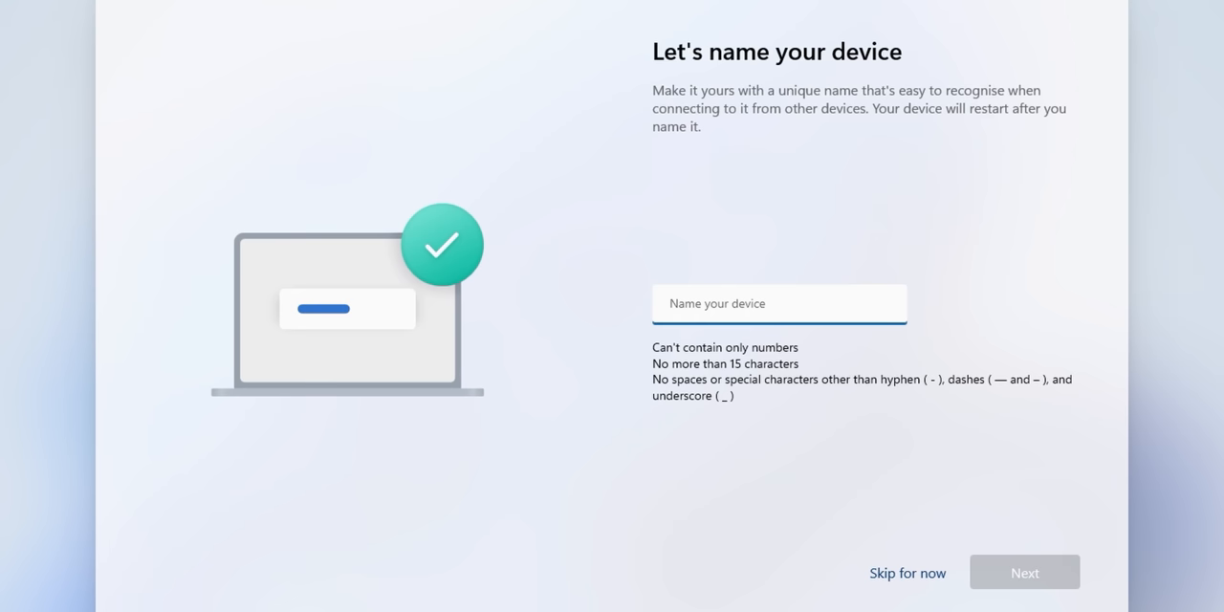
Step: Name the device Adata970 and continue to the Microsoft account sign-in page
{"action": "type", "text": "Rio"}
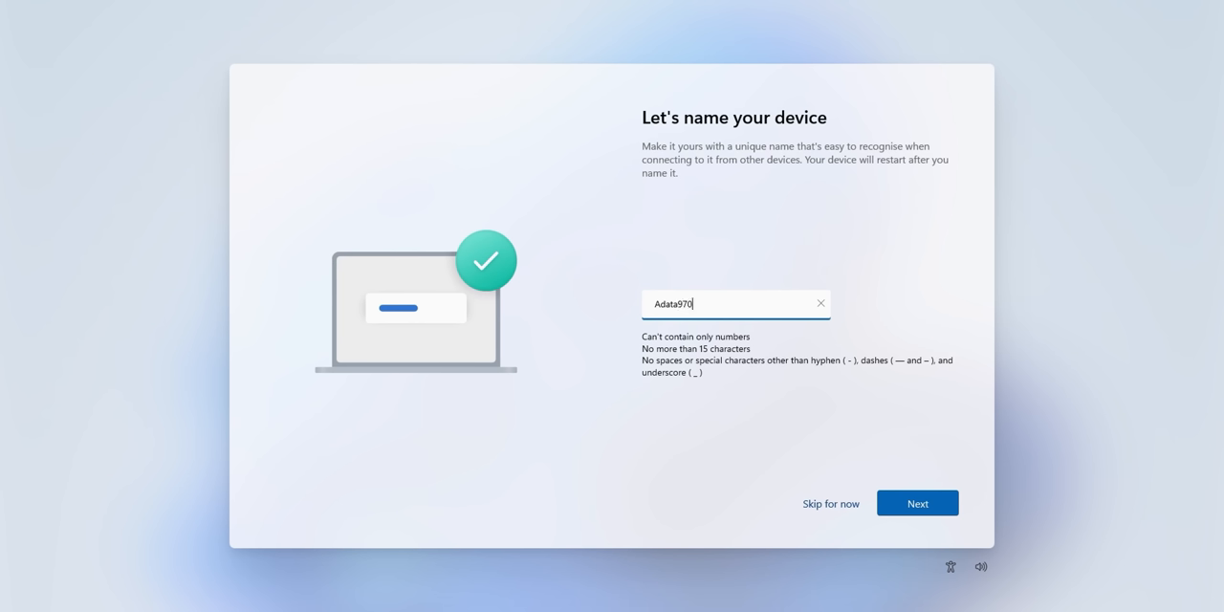
{"action": "left_click", "coordinate": [914, 501]}
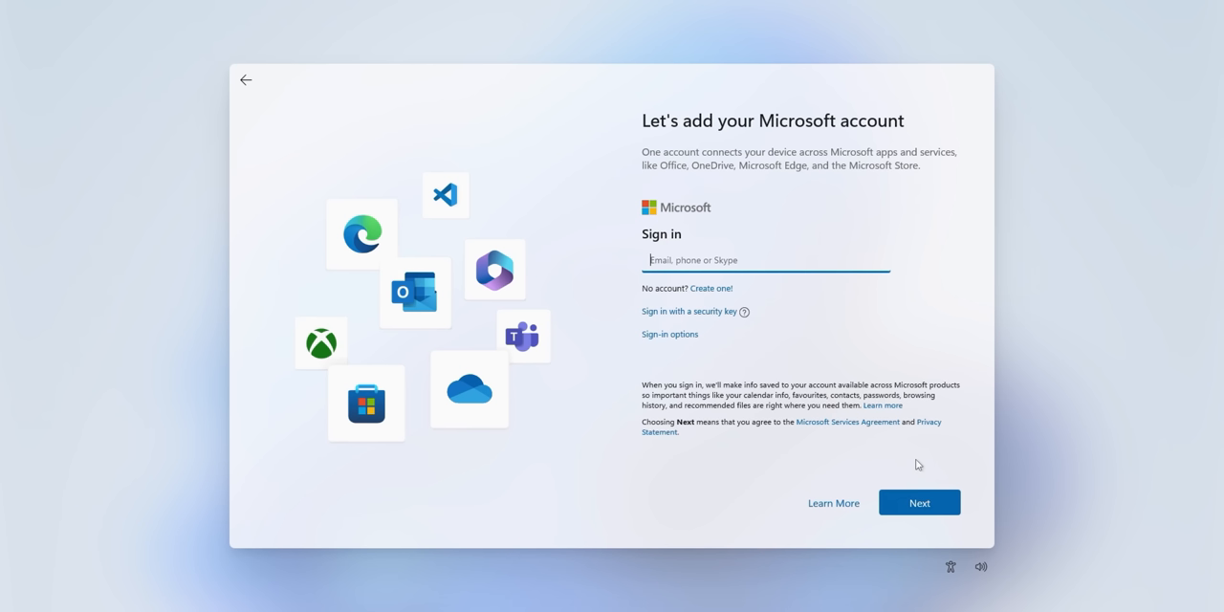
Step: Continue the Microsoft sign-in and scroll the backed-up PCs list to set up as a new PC
{"action": "left_click", "coordinate": [918, 501]}
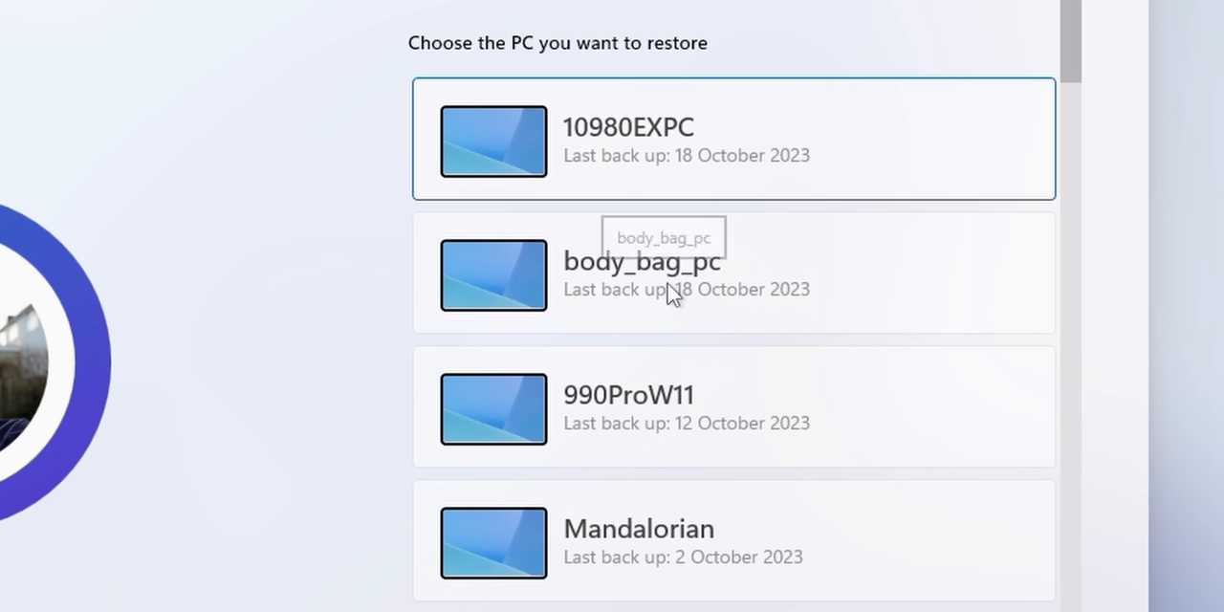
{"action": "mouse_move", "coordinate": [1079, 92]}
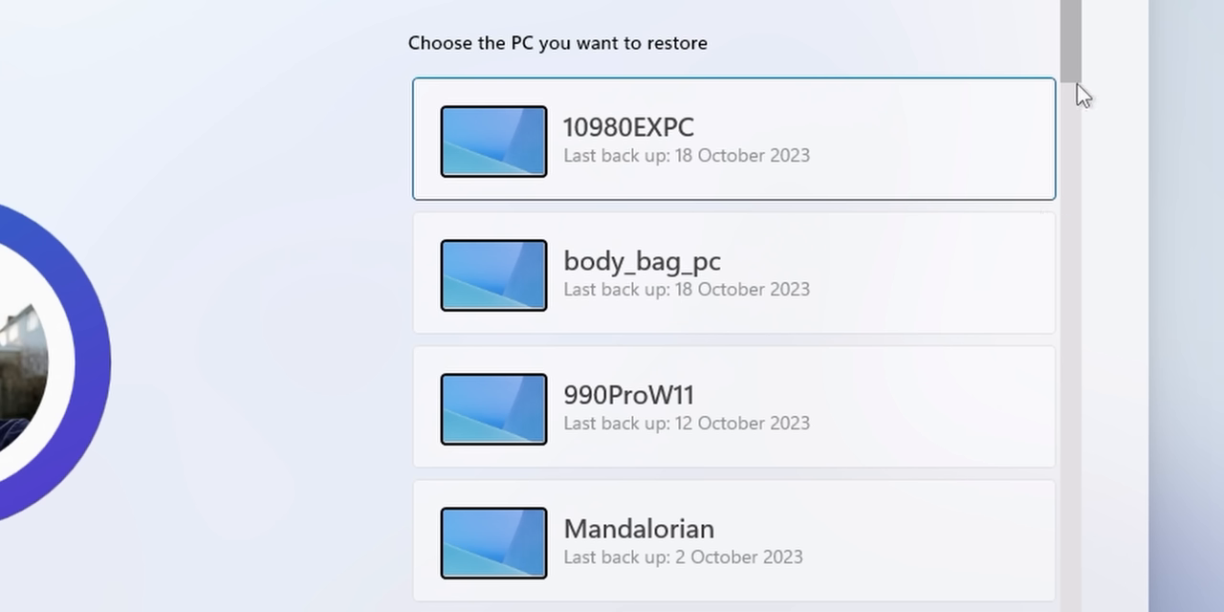
{"action": "scroll", "scroll_direction": "down", "scroll_amount": 3}
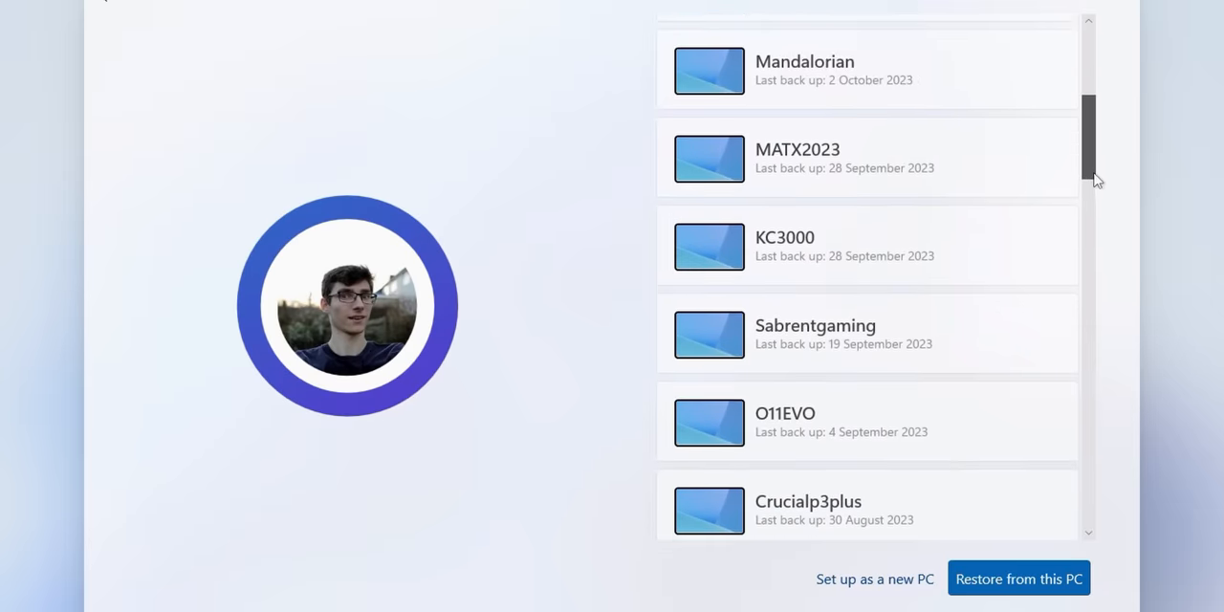
{"action": "scroll", "scroll_direction": "down", "scroll_amount": 3}
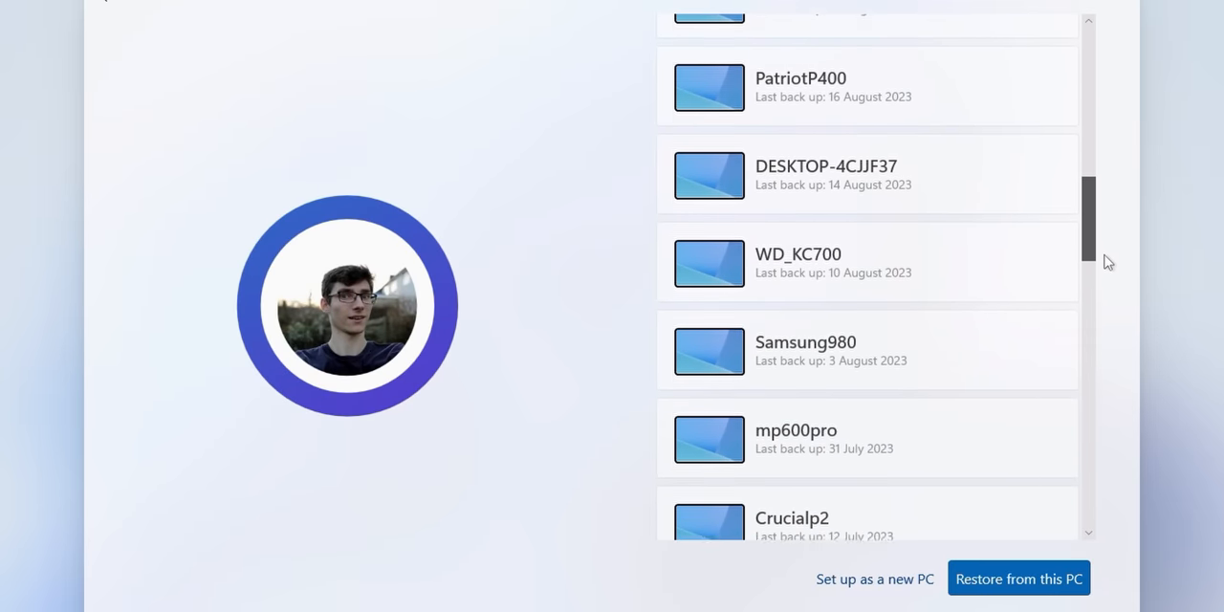
{"action": "scroll", "scroll_direction": "down", "scroll_amount": 3}
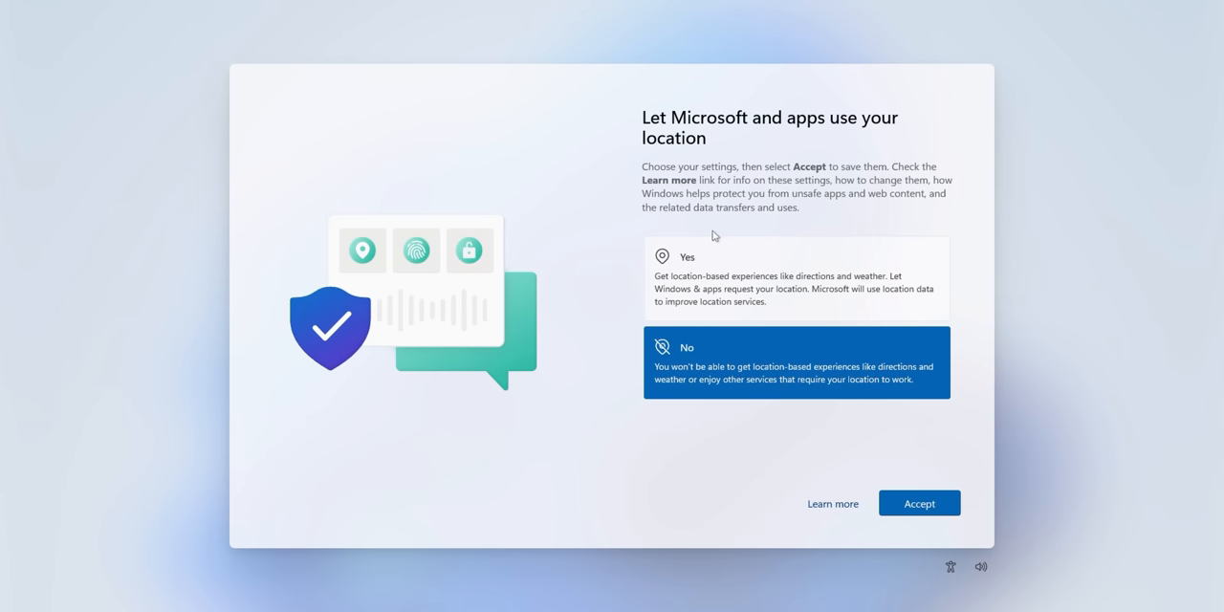
Step: Accept location off, Find my device on, and optional diagnostic data
{"action": "left_click", "coordinate": [918, 501]}
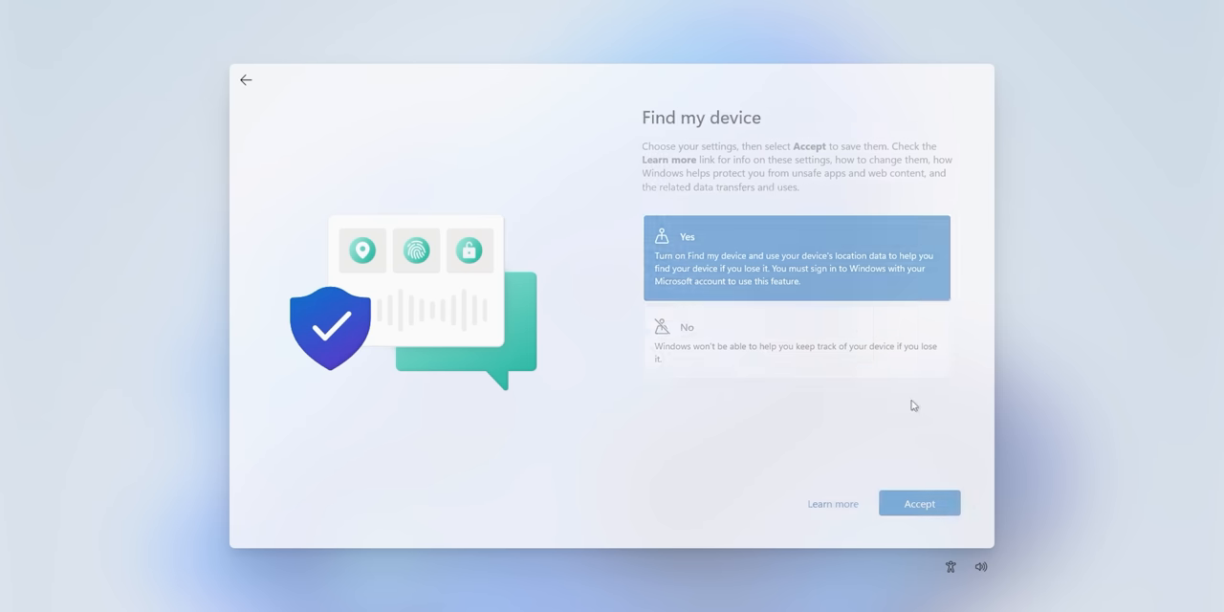
{"action": "left_click", "coordinate": [918, 501]}
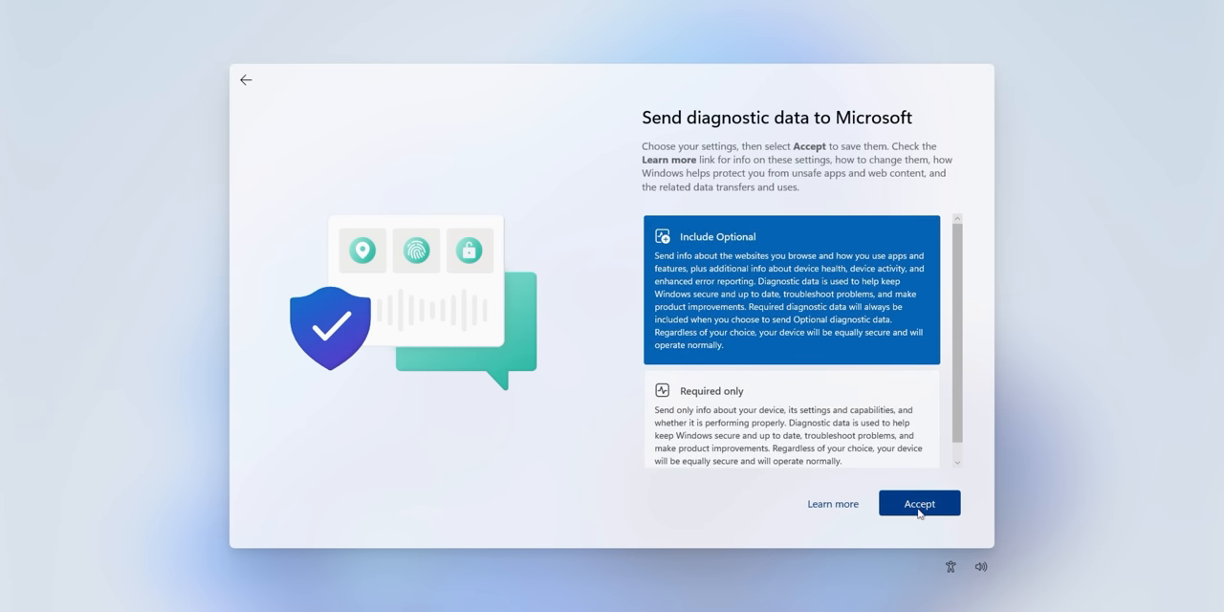
{"action": "left_click", "coordinate": [919, 503]}
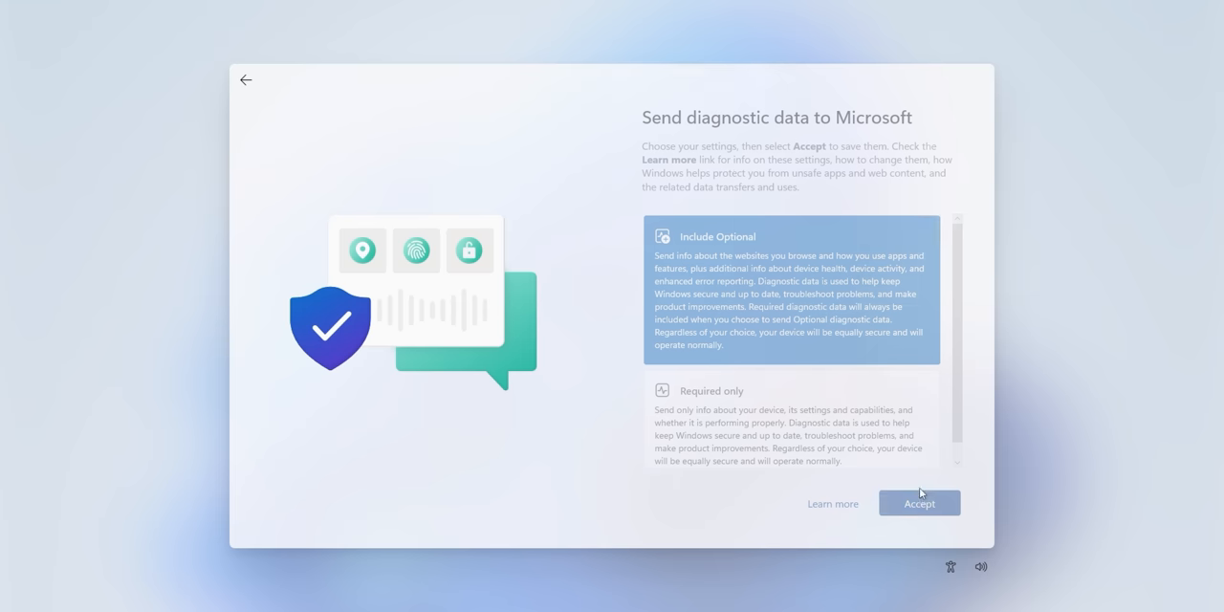
Step: Accept sharing inking and typing data and advertising ID off
{"action": "left_click", "coordinate": [918, 501]}
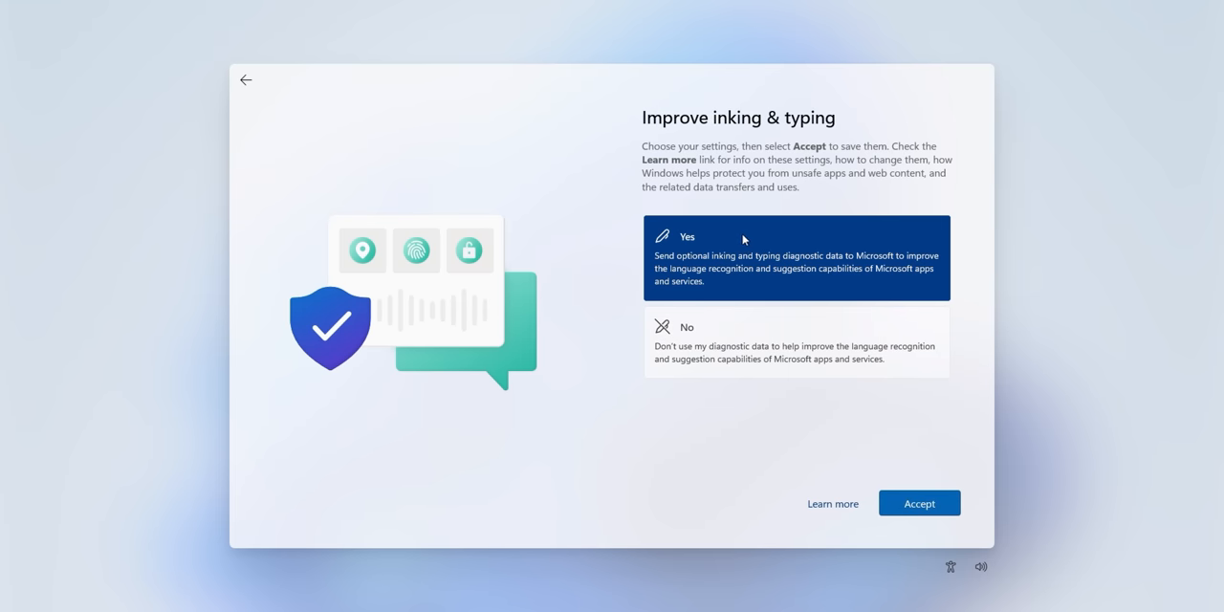
{"action": "mouse_move", "coordinate": [790, 329]}
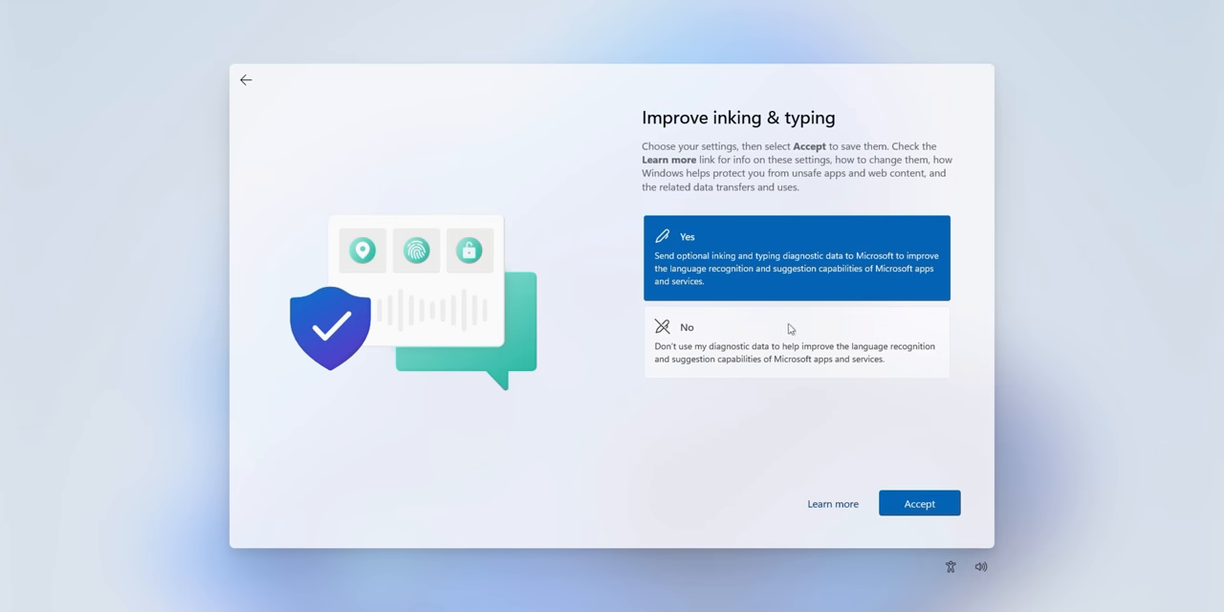
{"action": "left_click", "coordinate": [918, 504]}
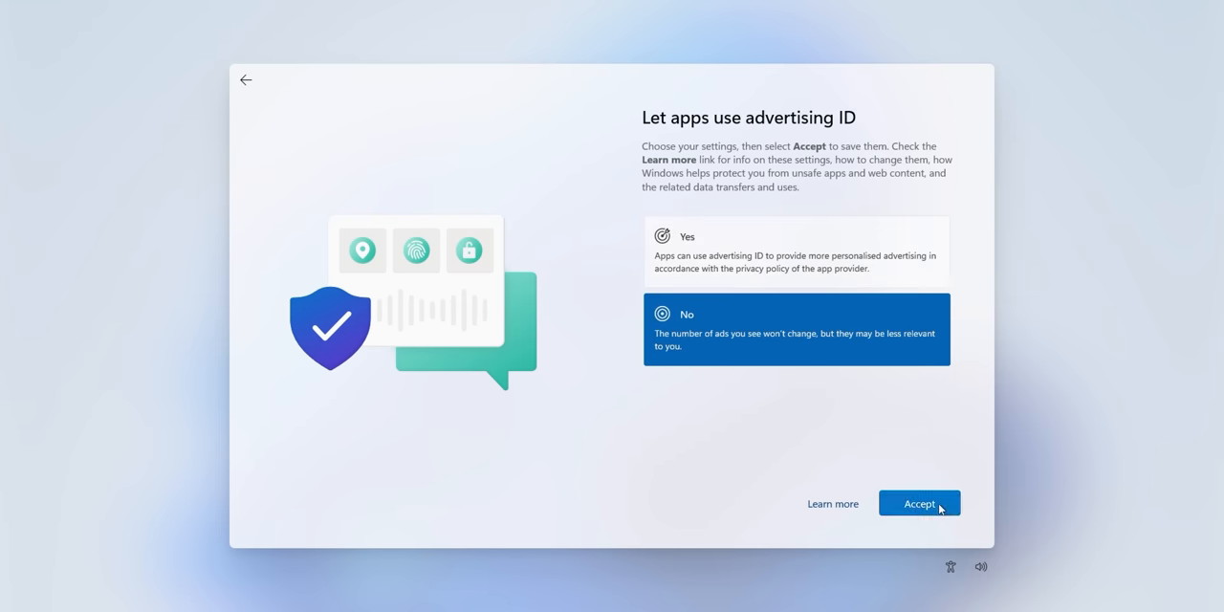
{"action": "left_click", "coordinate": [918, 503]}
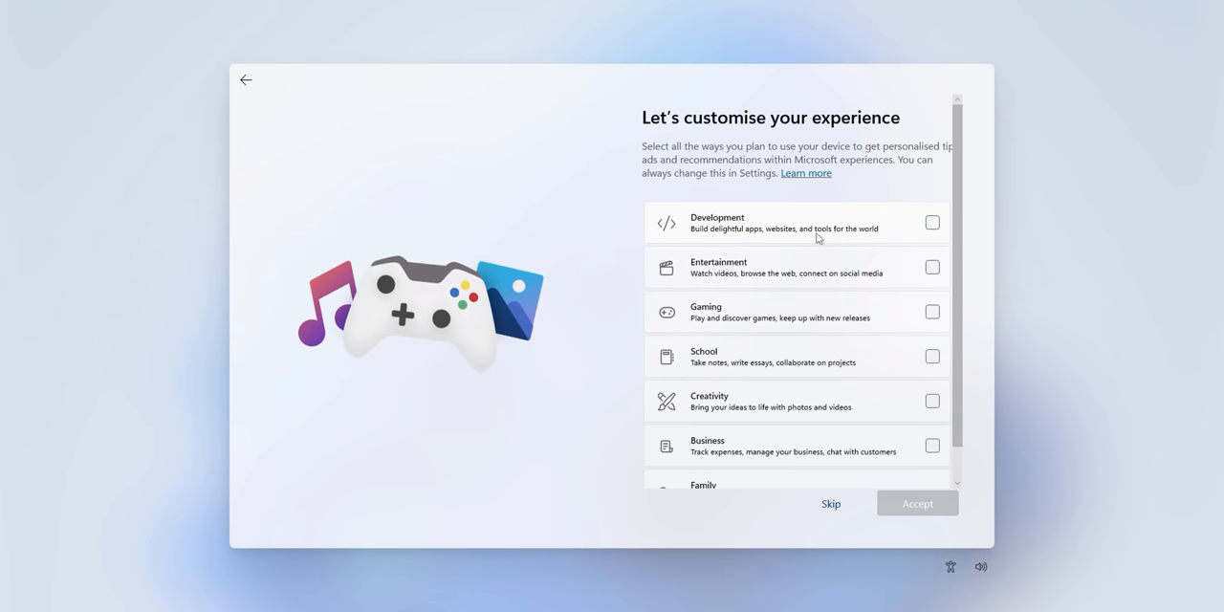
Step: Tick Gaming and Entertainment as intended uses and accept them
{"action": "scroll", "scroll_direction": "down", "scroll_amount": 3}
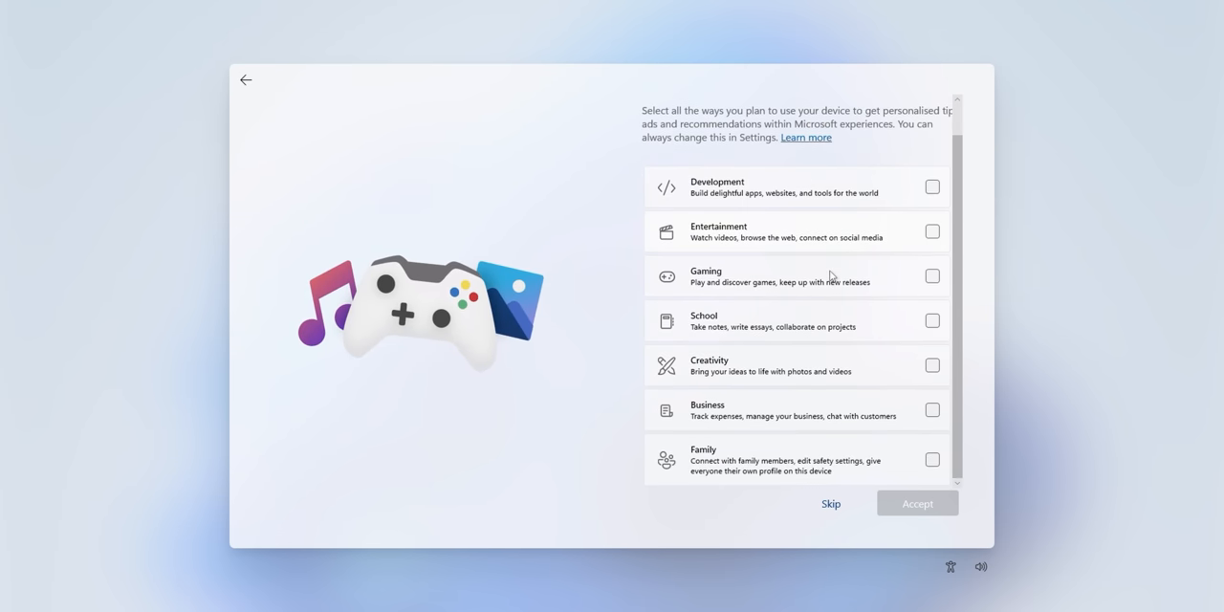
{"action": "left_click", "coordinate": [932, 275]}
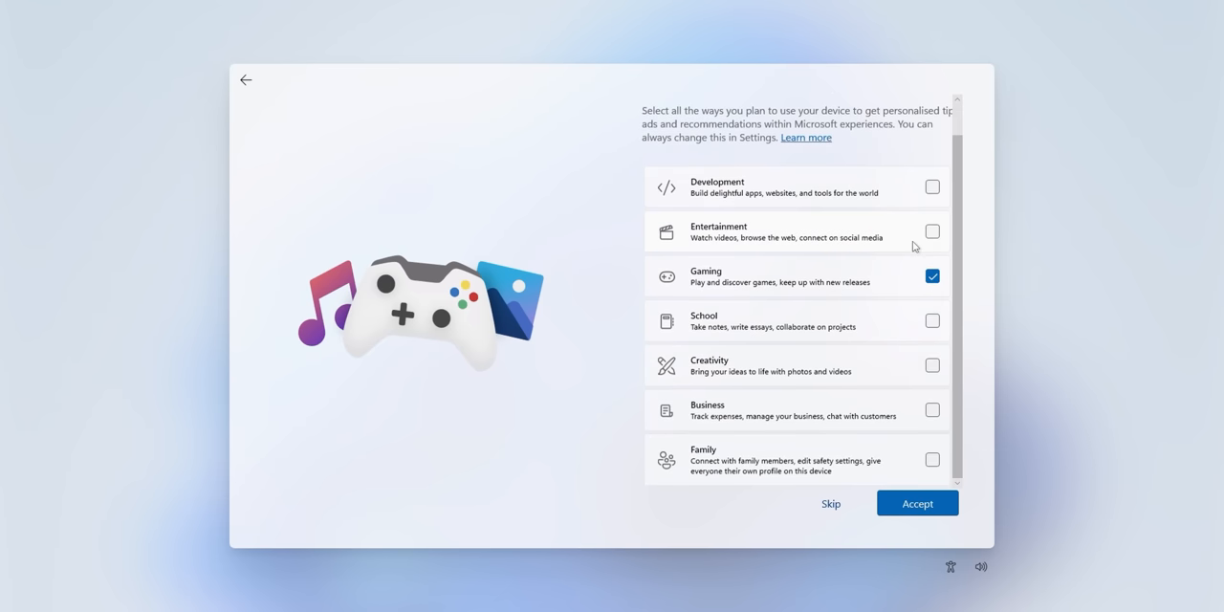
{"action": "left_click", "coordinate": [933, 231]}
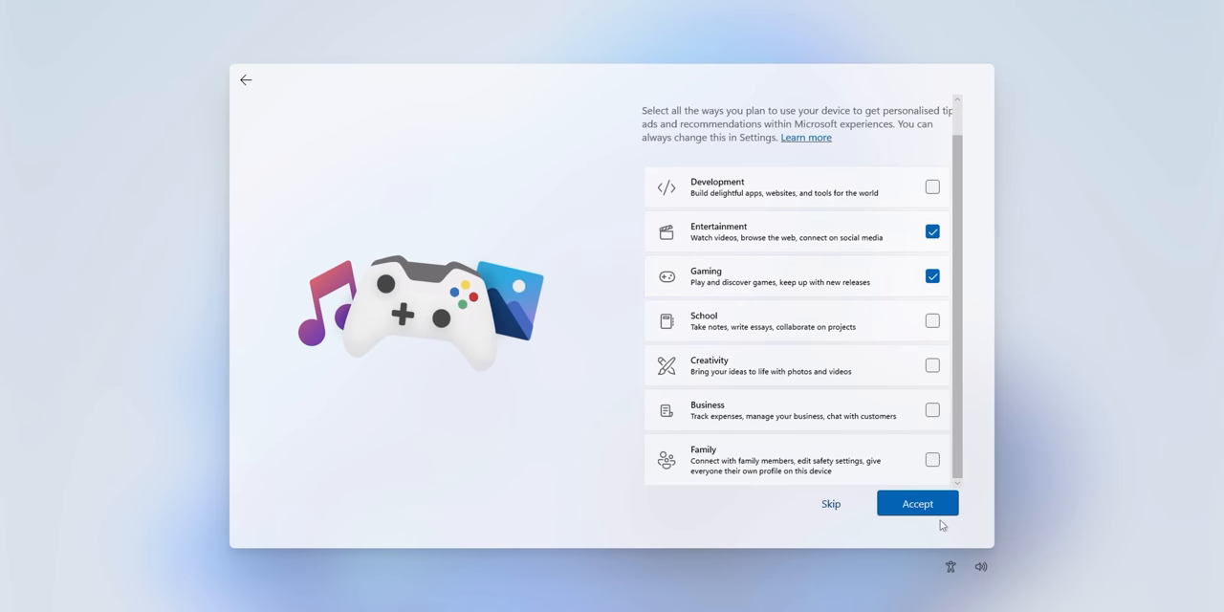
{"action": "left_click", "coordinate": [917, 504]}
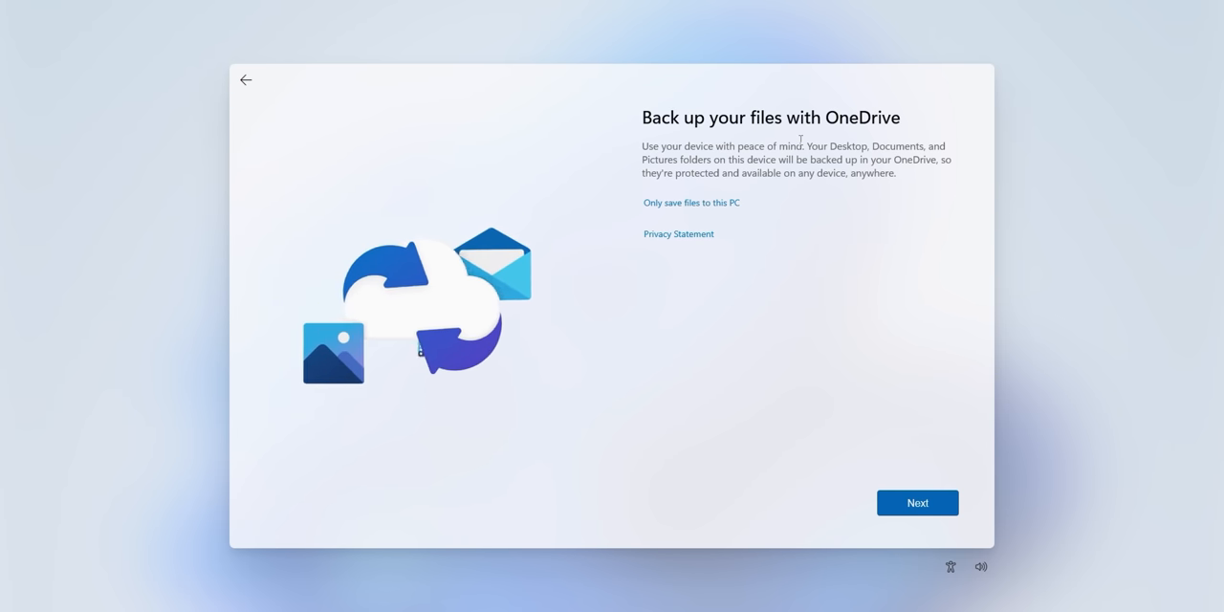
{"action": "mouse_move", "coordinate": [692, 203]}
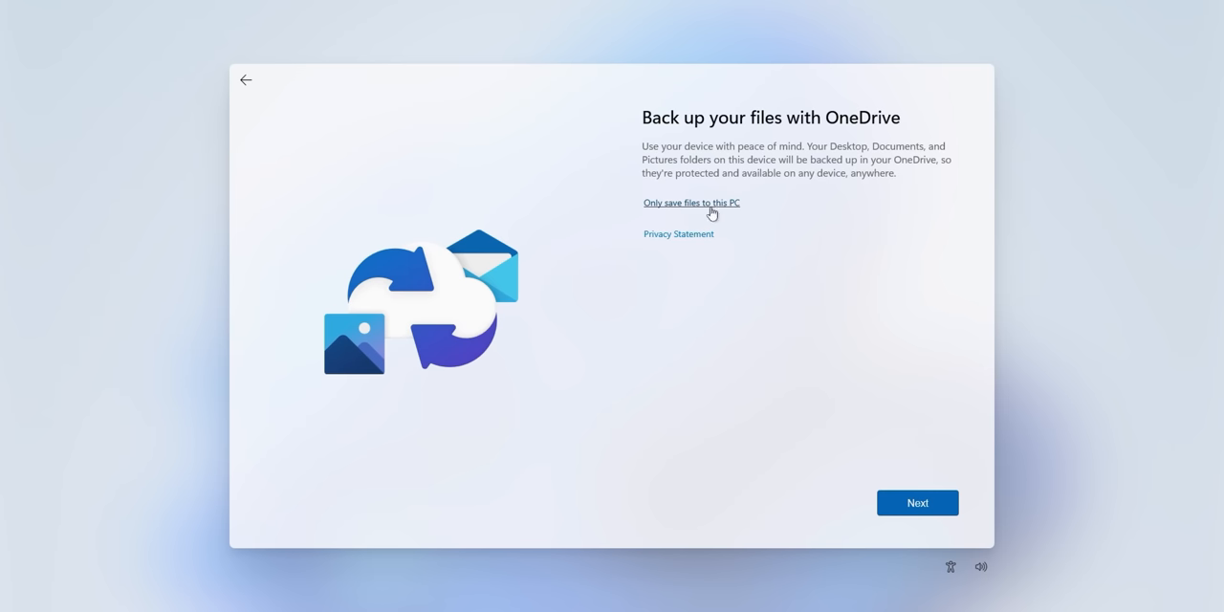
Step: Choose 'Only save files to this PC' and answer the Edge browsing-data question to finish setup
{"action": "left_click", "coordinate": [917, 501]}
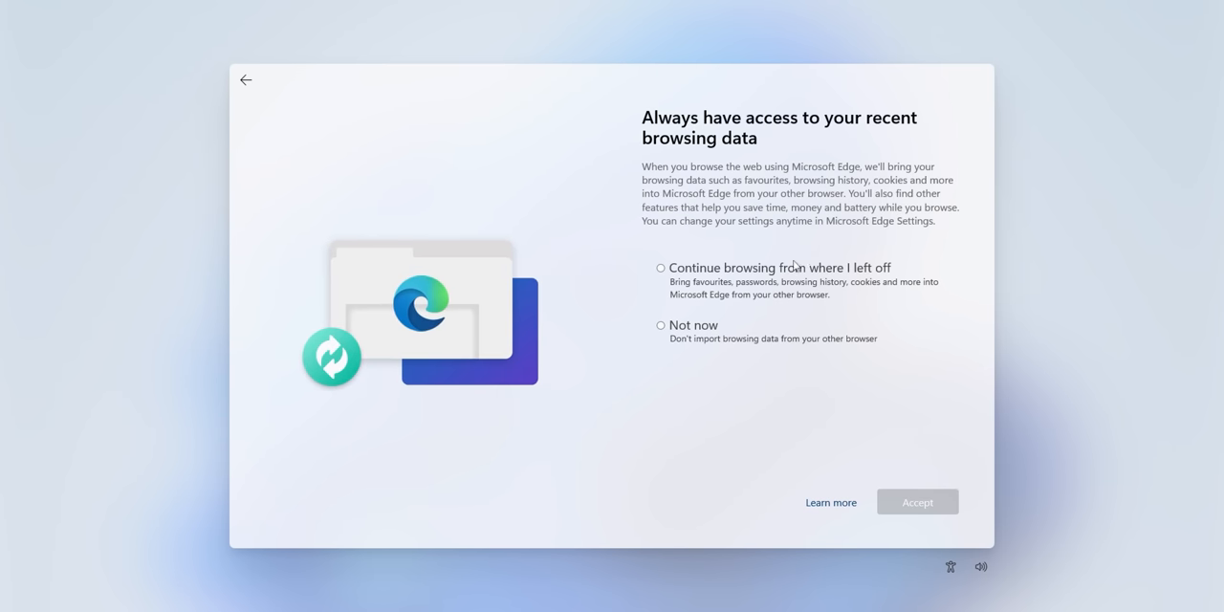
{"action": "left_click", "coordinate": [916, 501]}
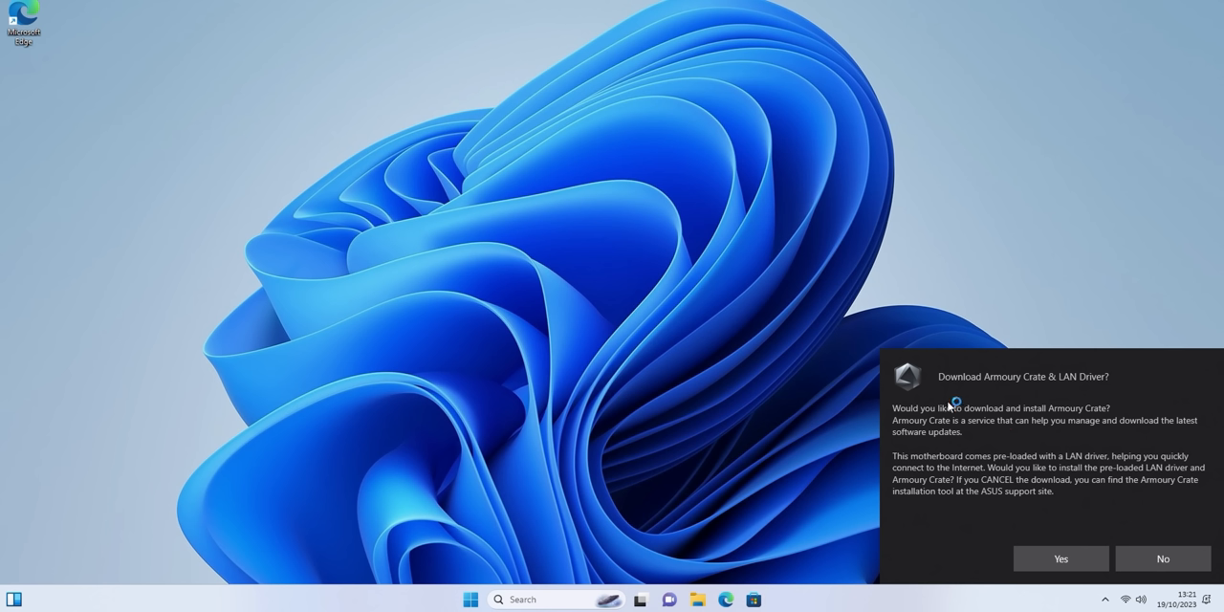
{"action": "mouse_move", "coordinate": [1021, 398]}
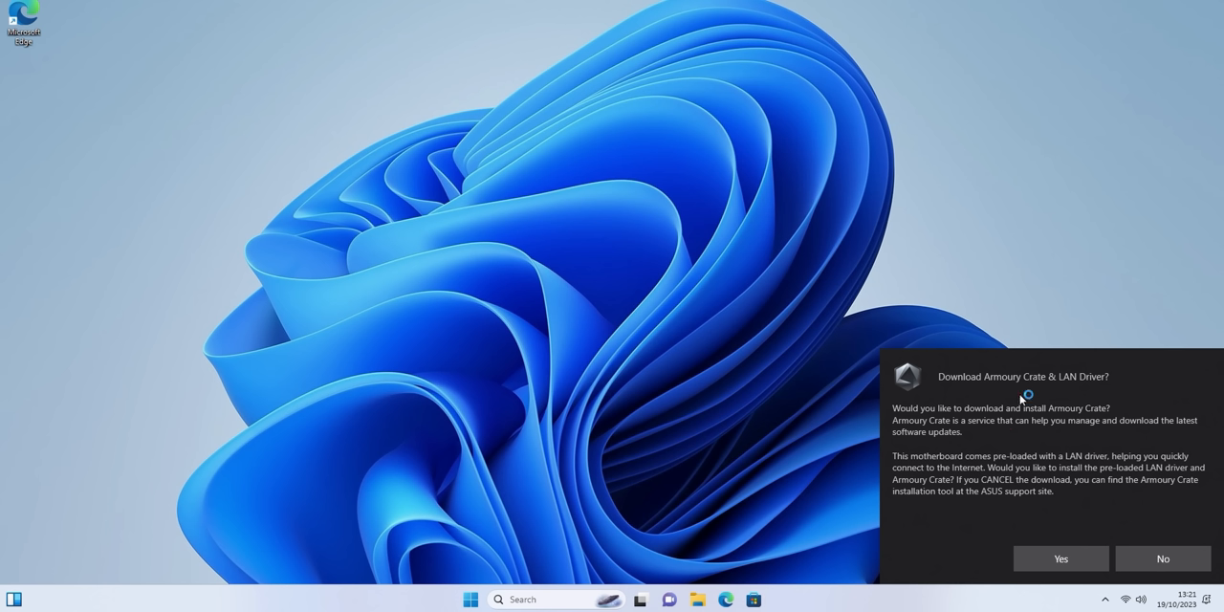
{"action": "mouse_move", "coordinate": [1021, 397]}
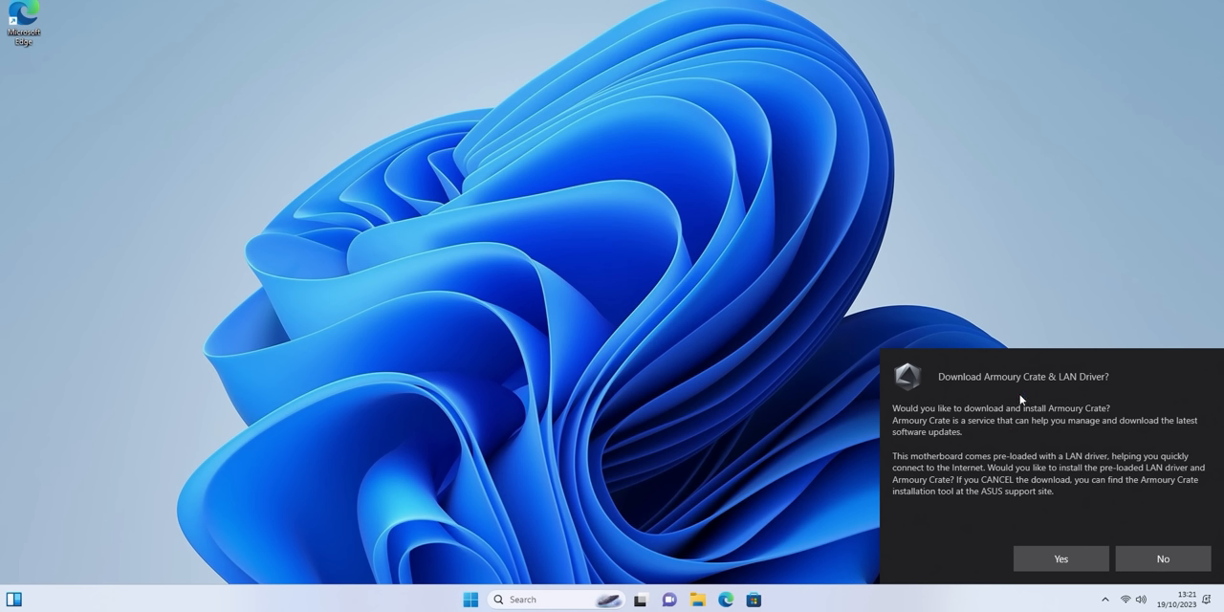
{"action": "mouse_move", "coordinate": [1144, 505]}
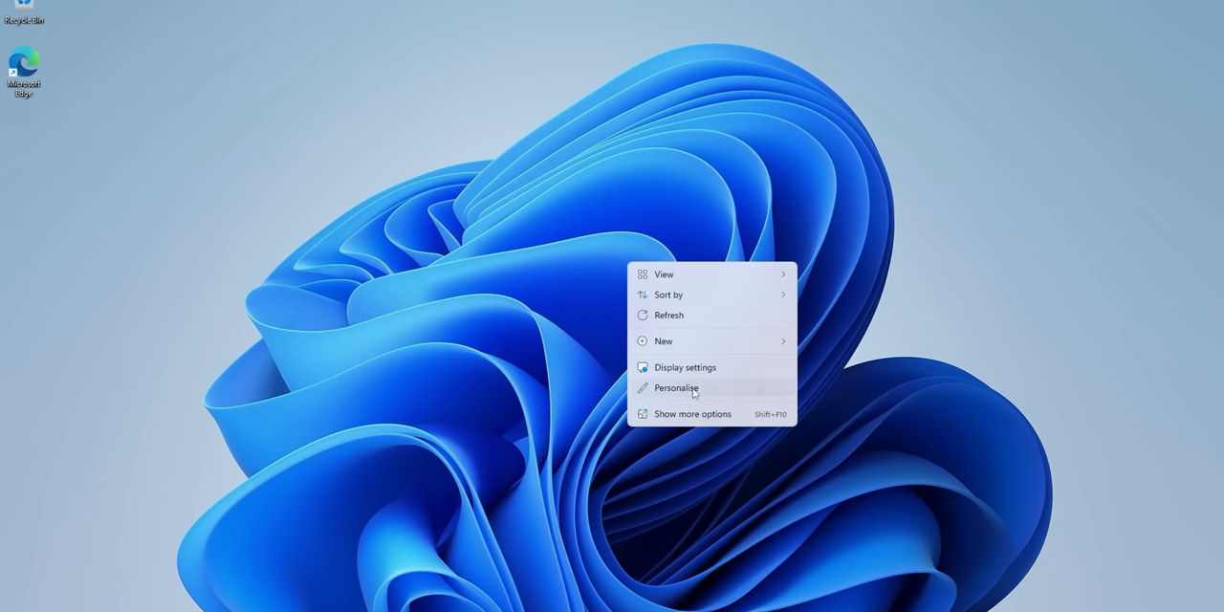
Step: Choose Personalise from the desktop context menu to open Personalisation settings
{"action": "left_click", "coordinate": [677, 387]}
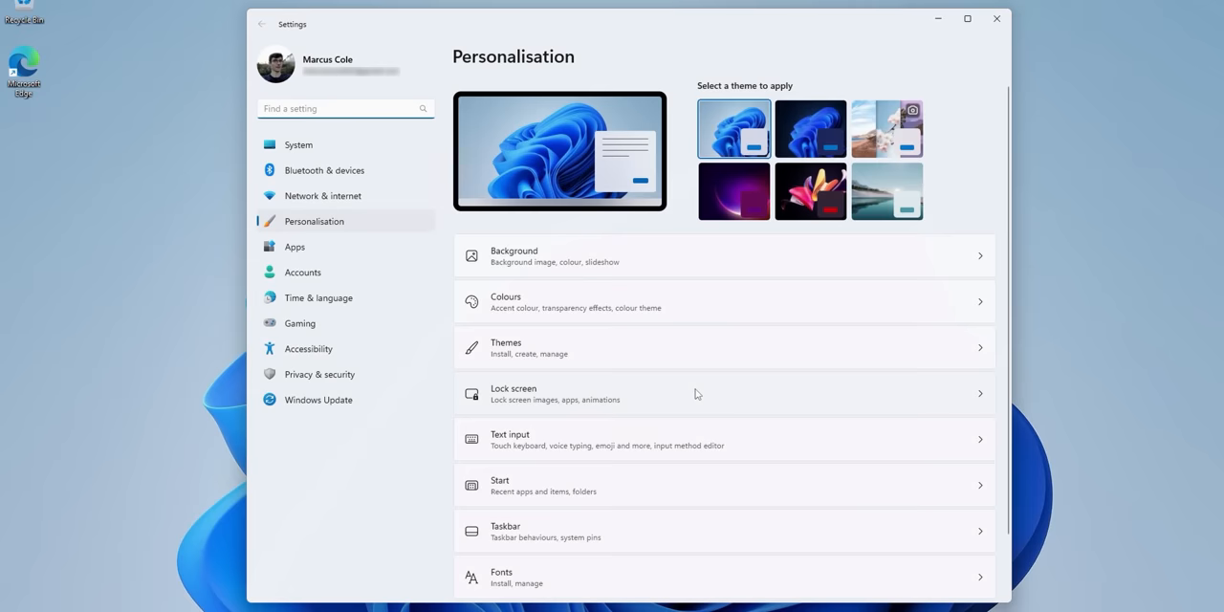